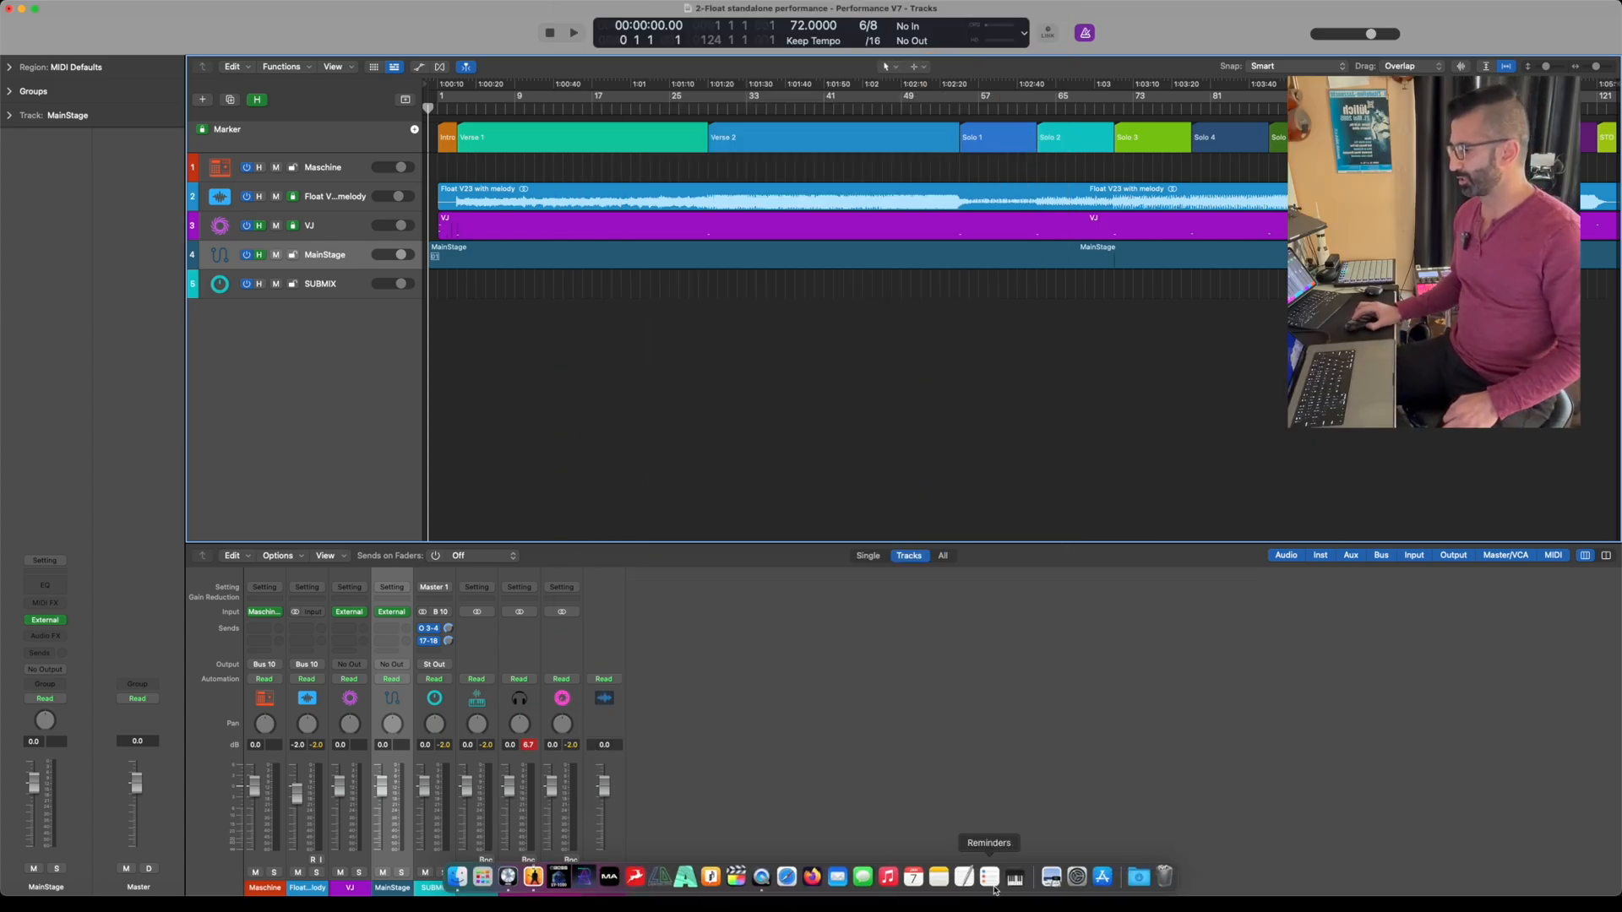
pyautogui.moveTo(1016, 889)
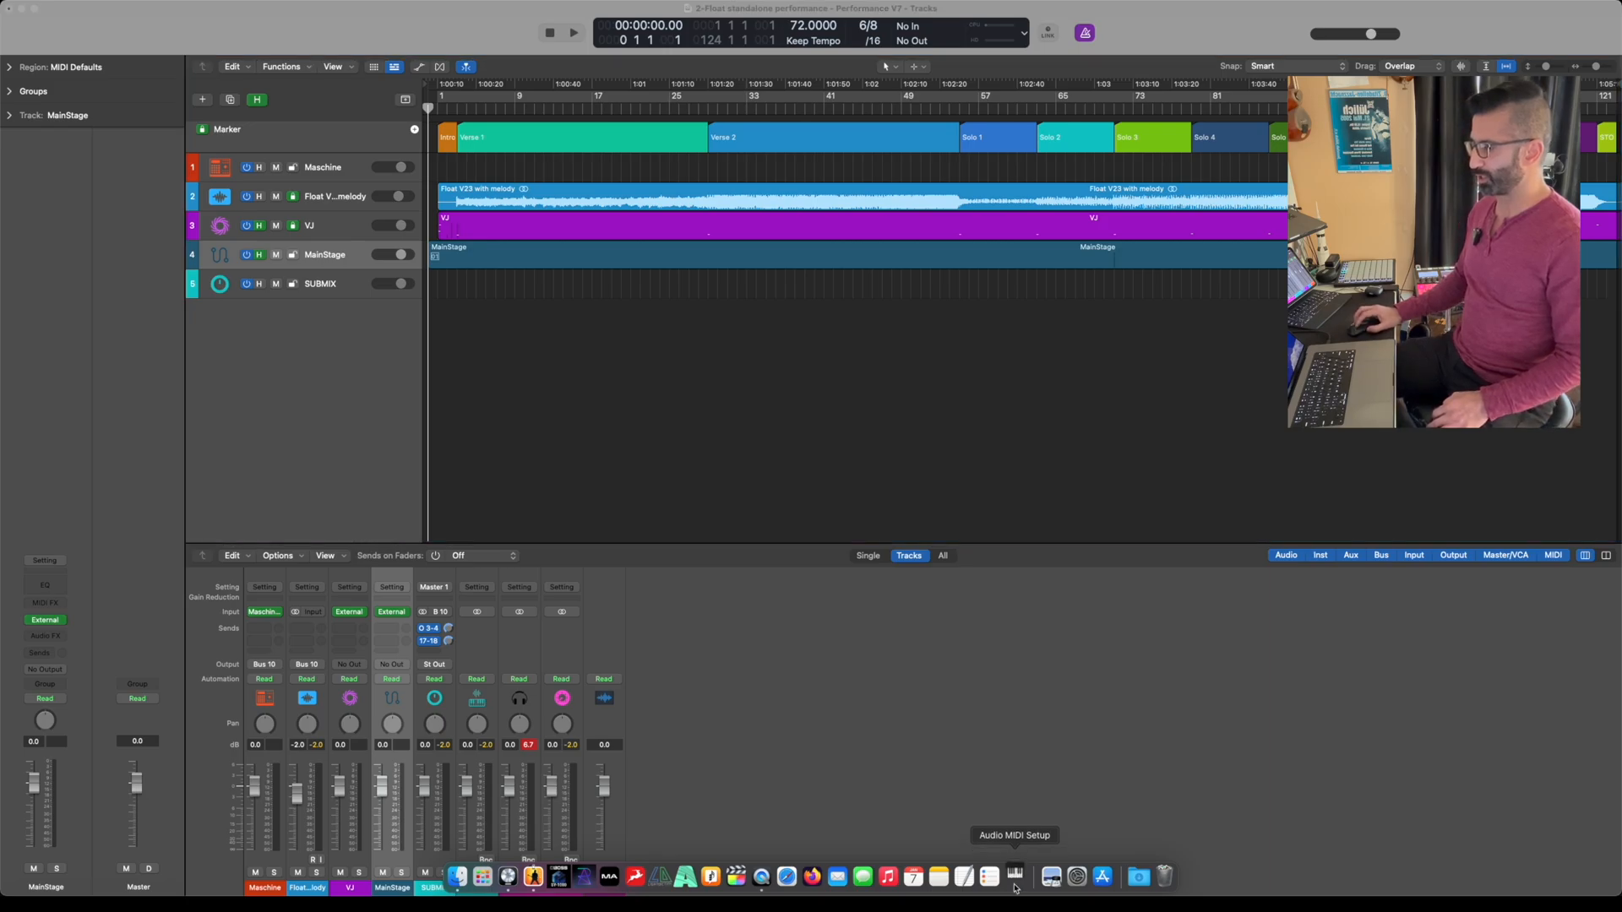
# Step: Launch Audio MIDI Setup from the Dock to show the MIDI Studio device map
pyautogui.click(1016, 876)
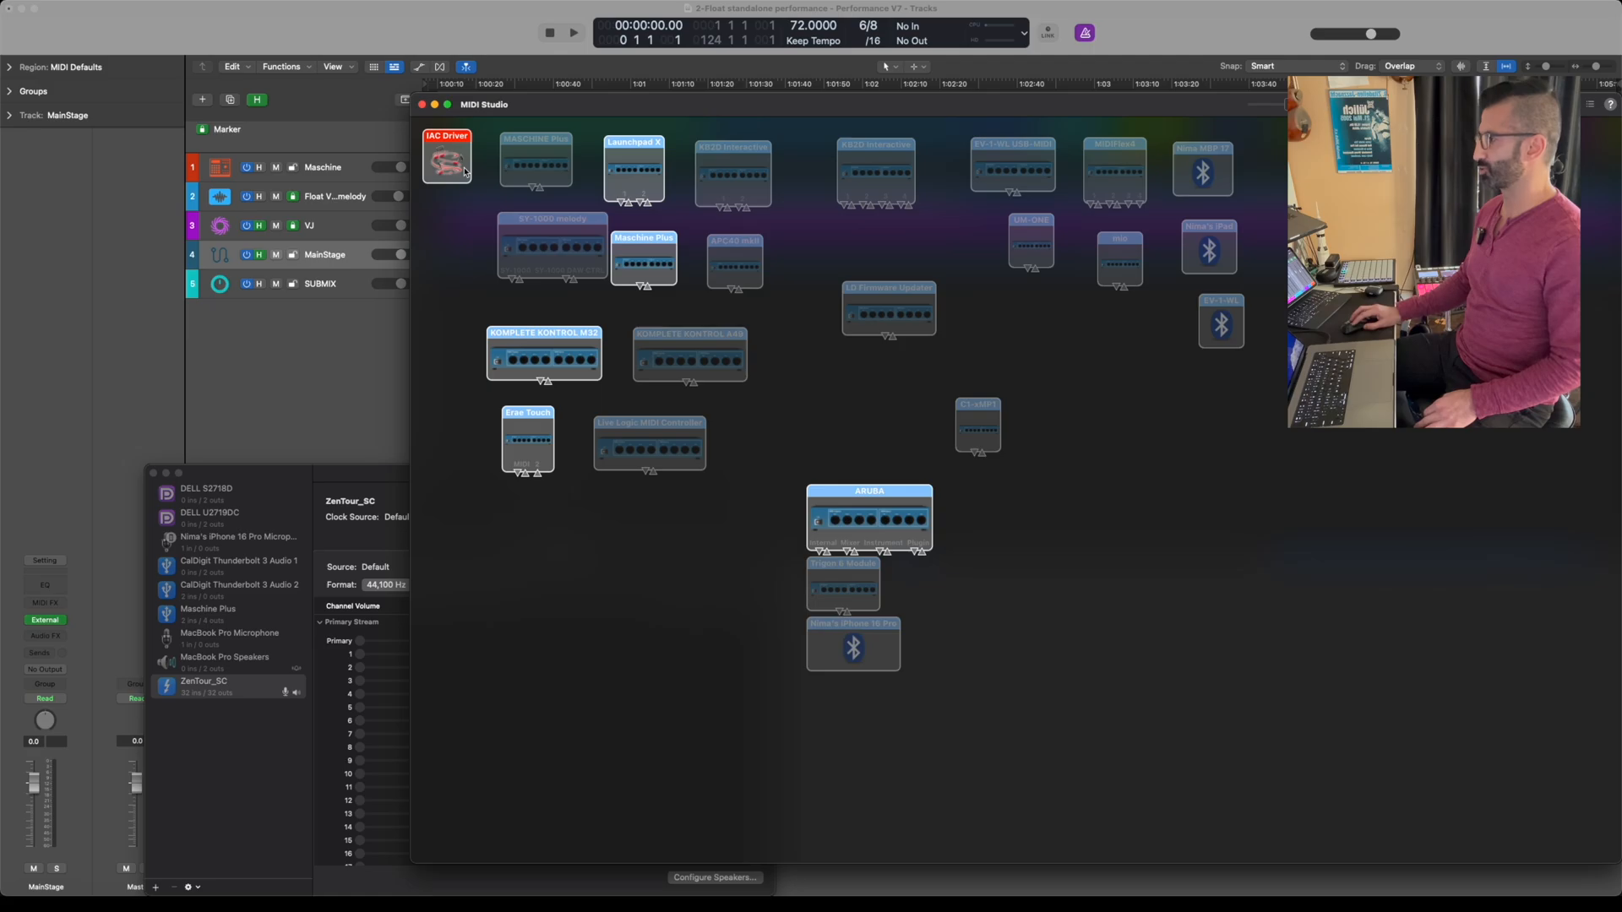
pyautogui.doubleClick(446, 159)
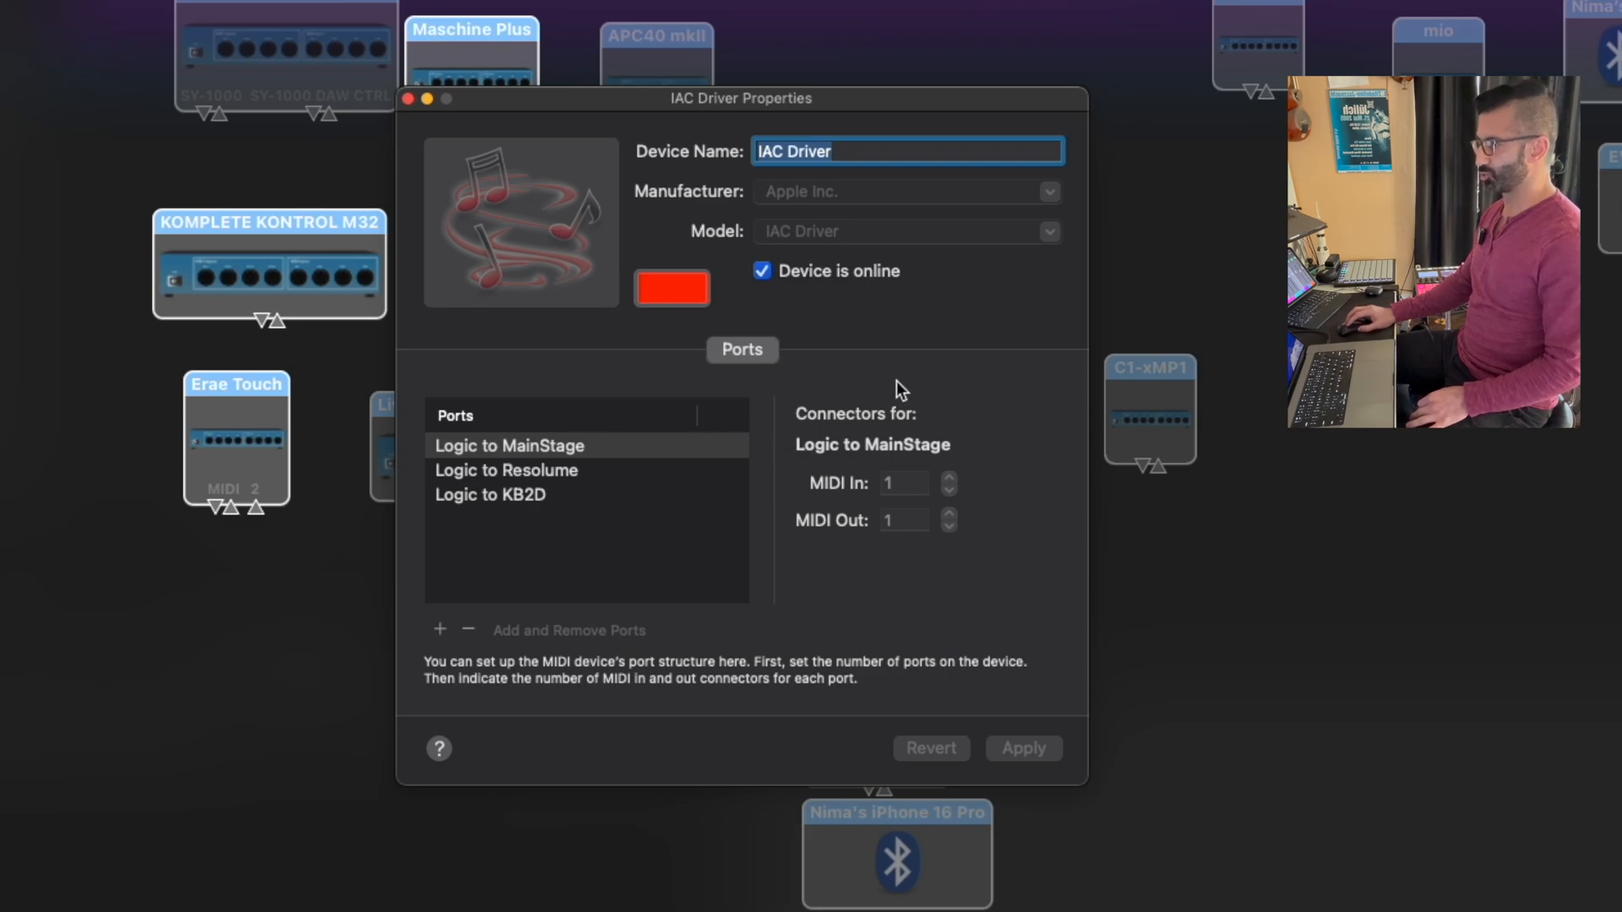
pyautogui.moveTo(639, 430)
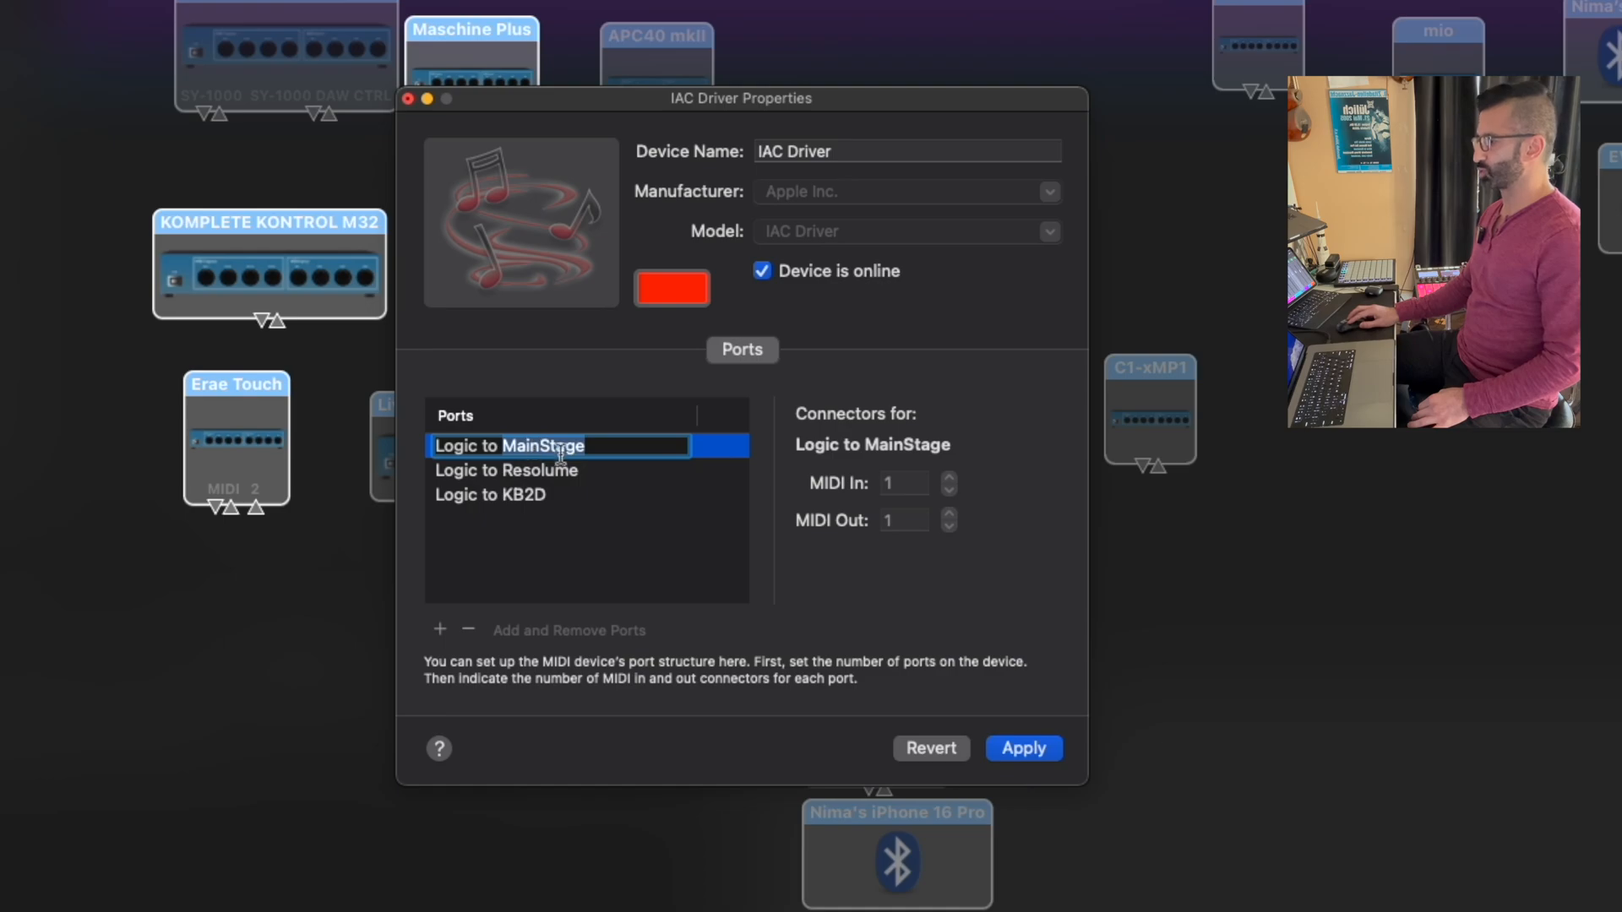
pyautogui.moveTo(644, 507)
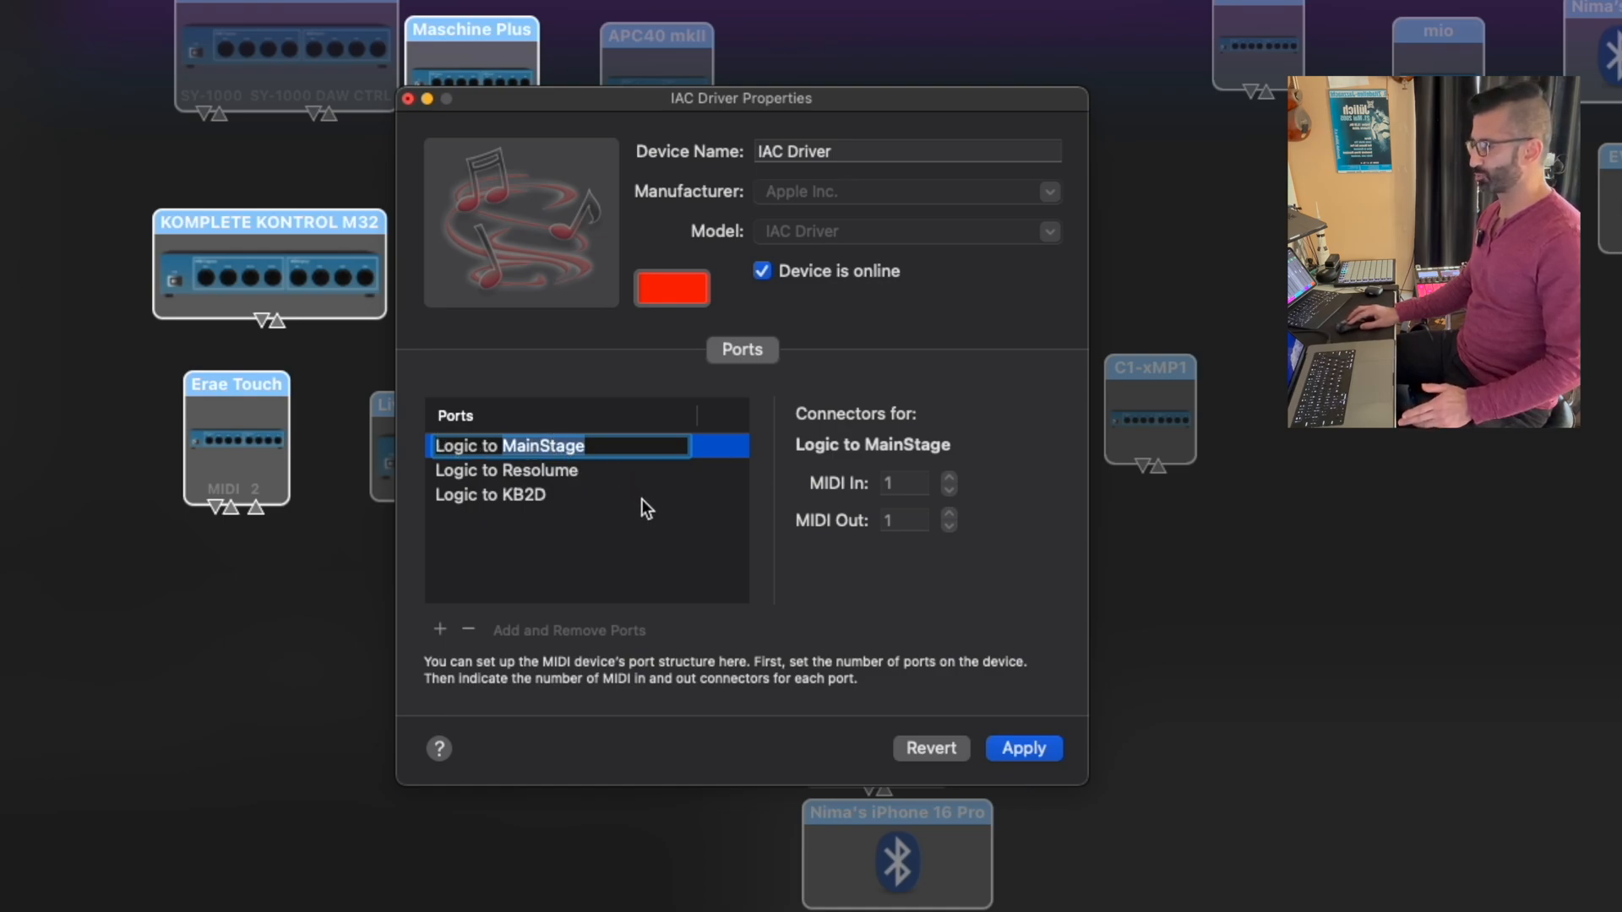
pyautogui.click(490, 495)
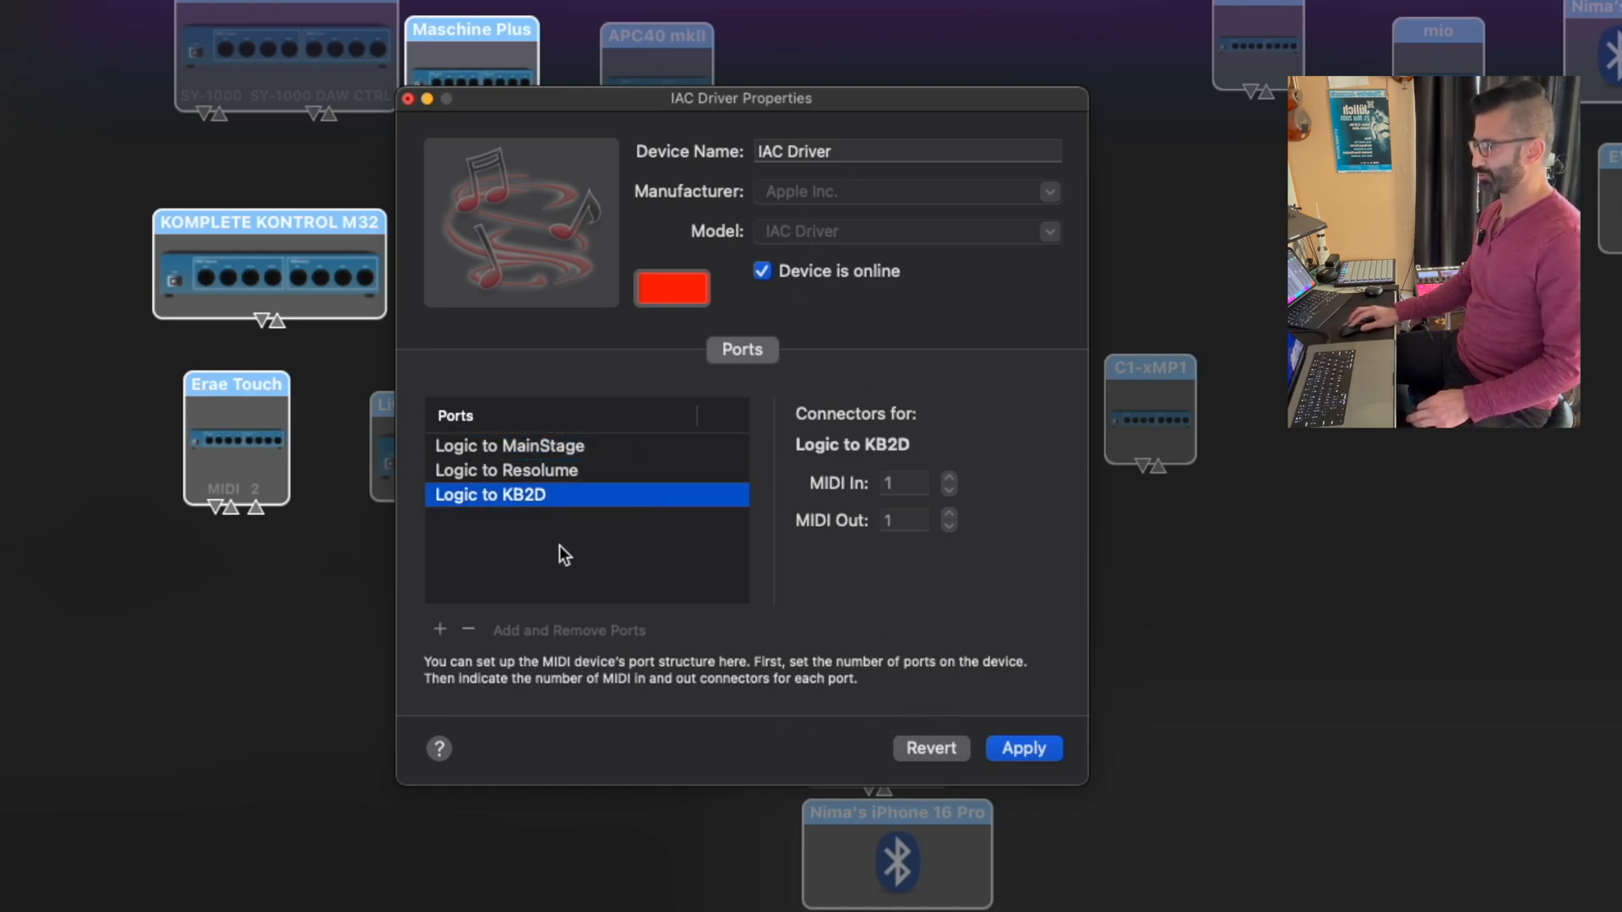
pyautogui.click(509, 446)
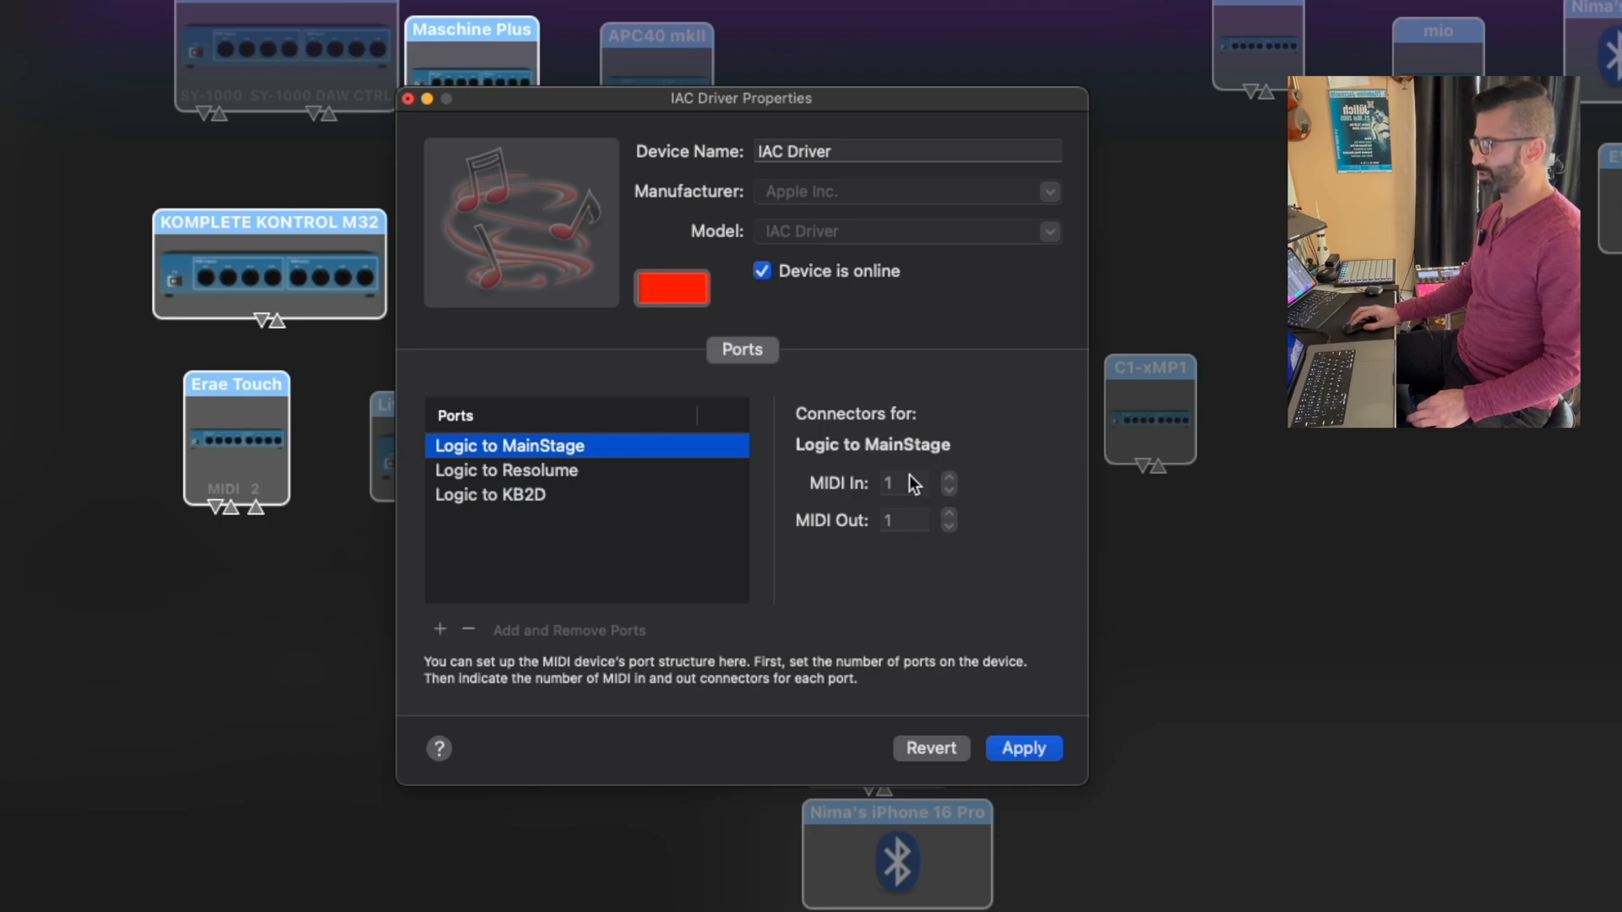
pyautogui.moveTo(869, 676)
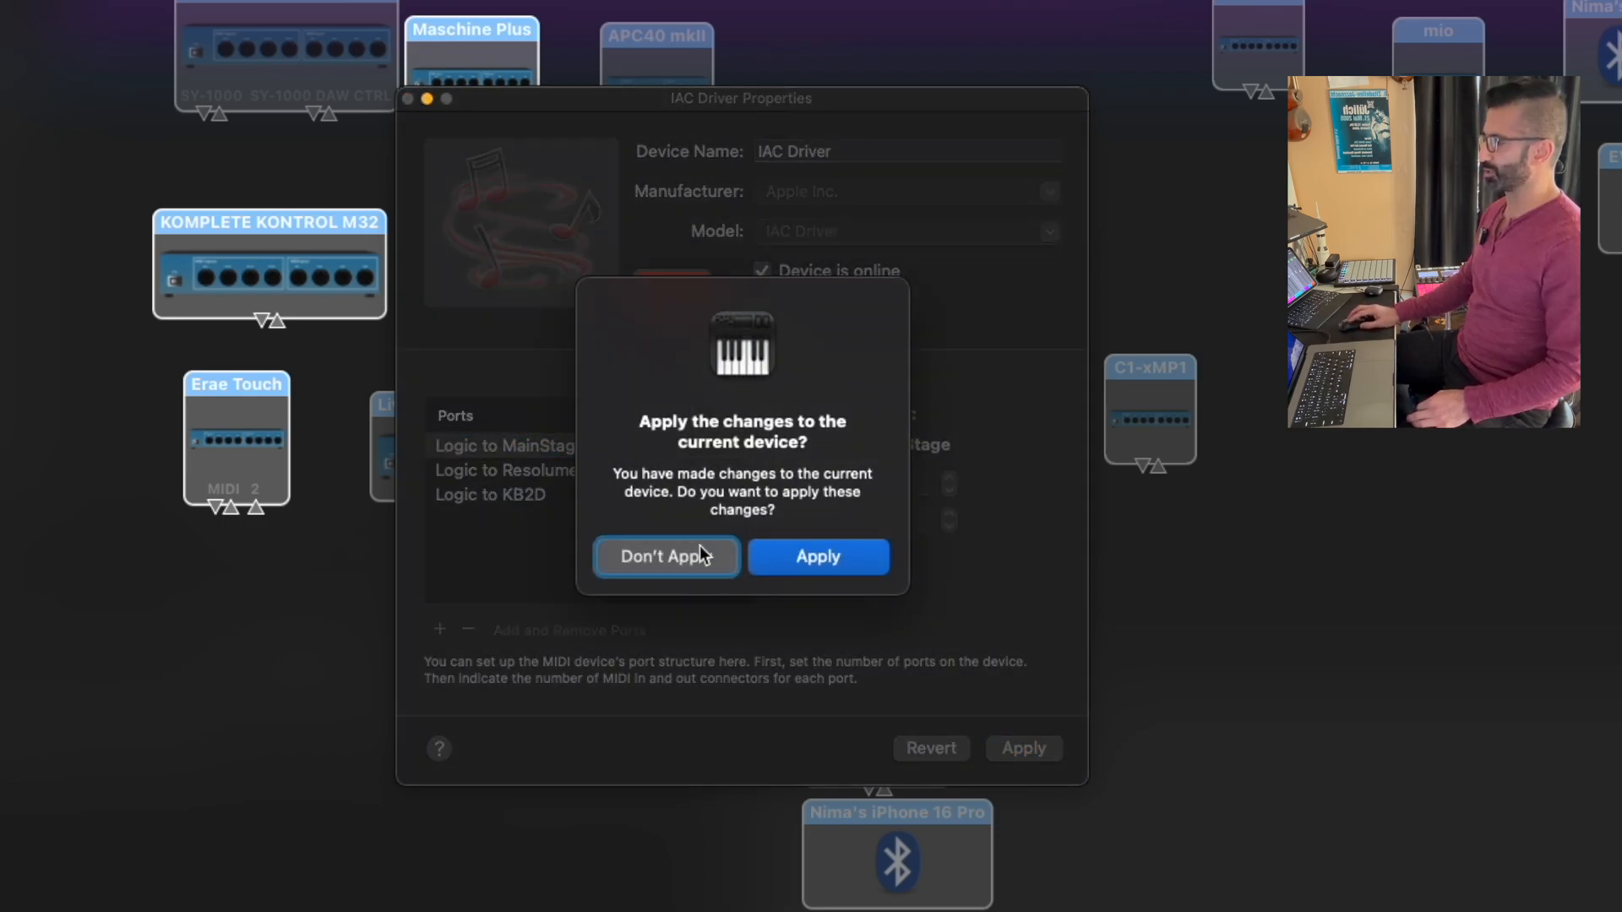
pyautogui.click(666, 557)
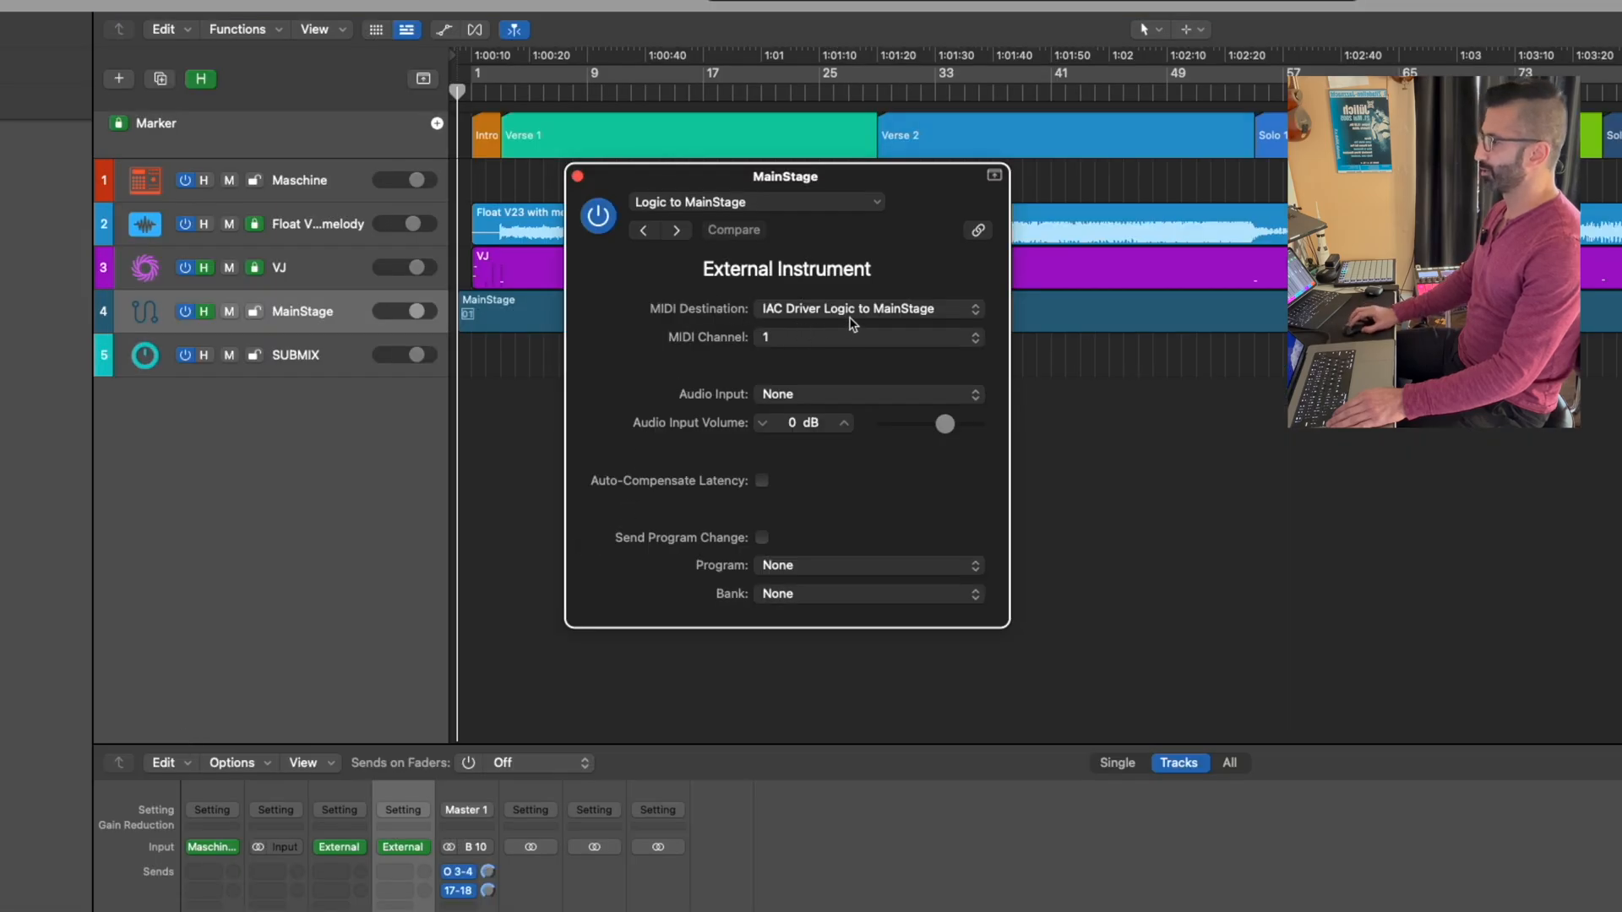
pyautogui.click(868, 309)
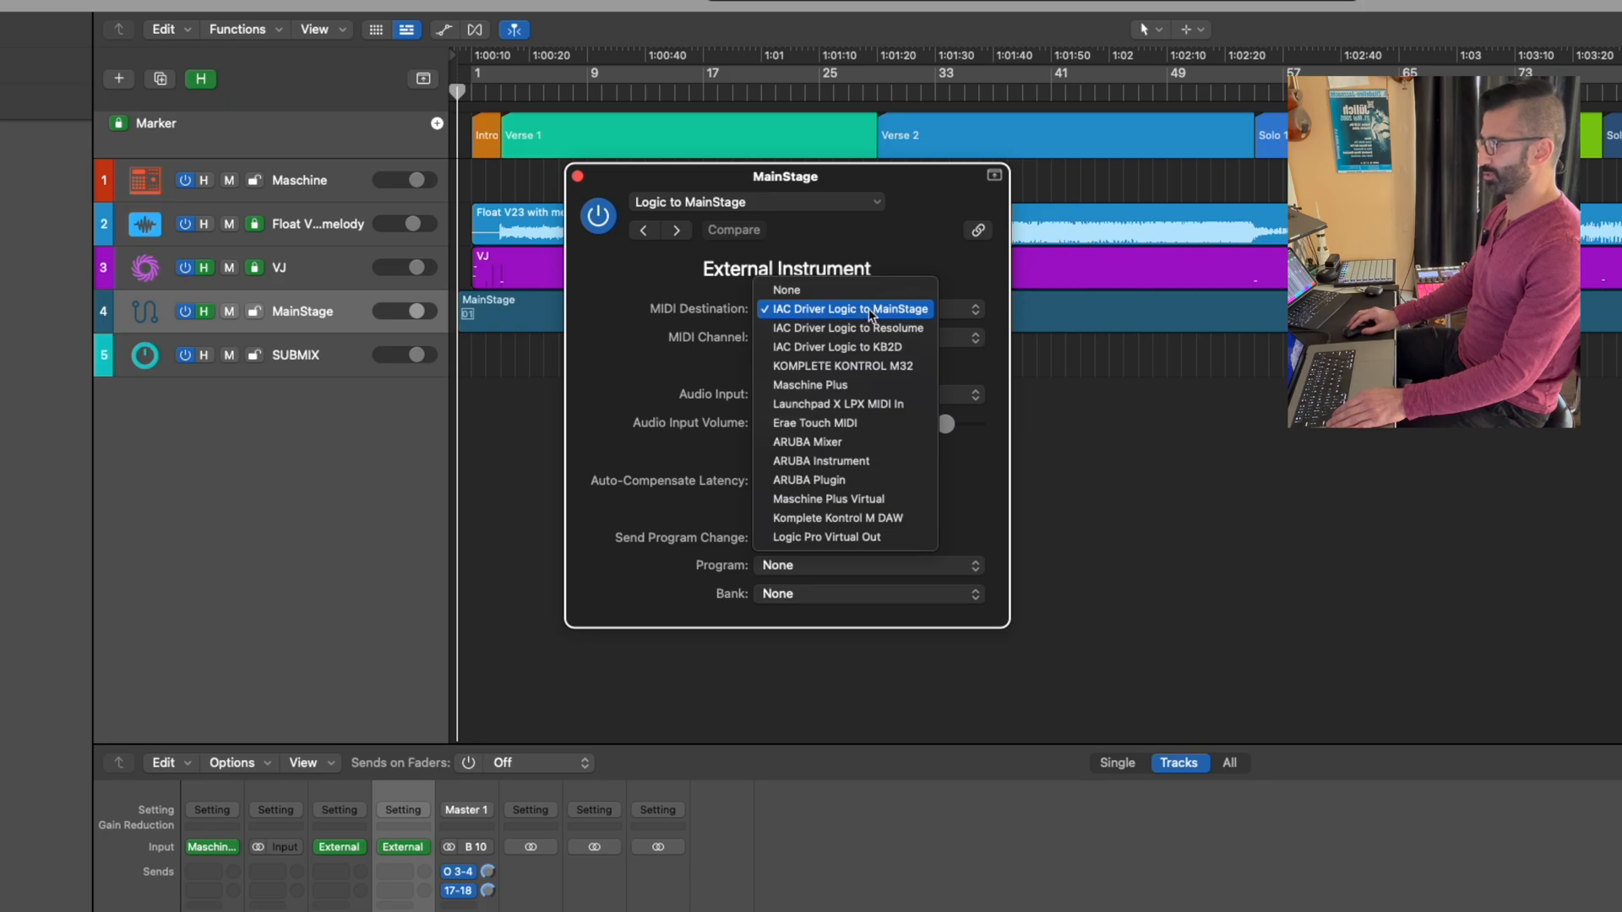
pyautogui.click(845, 307)
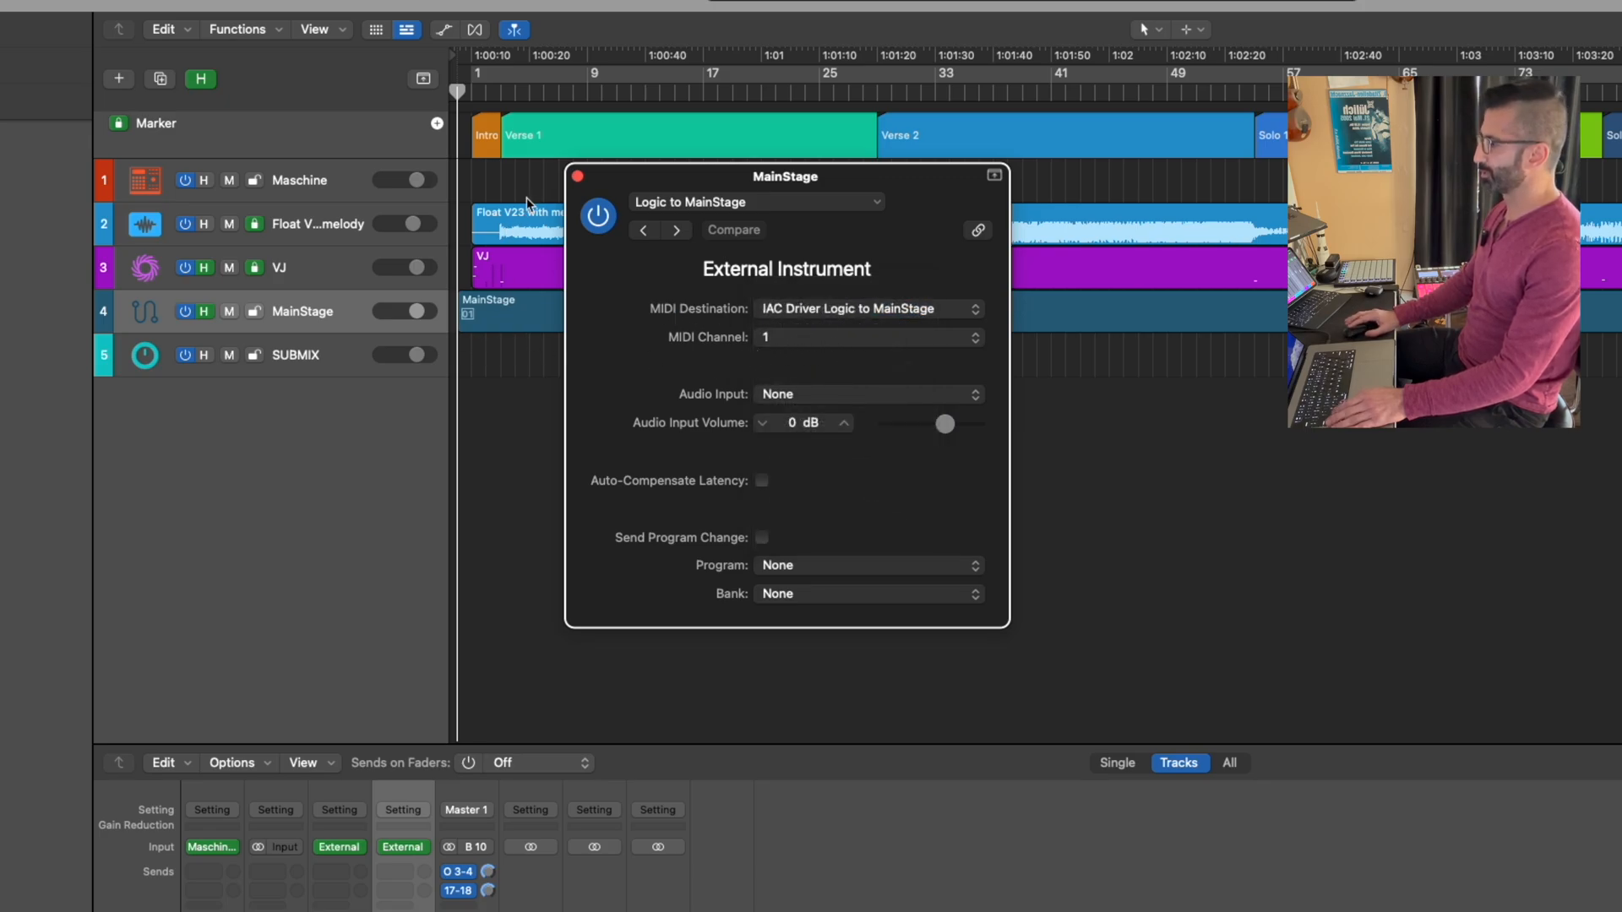
pyautogui.click(578, 177)
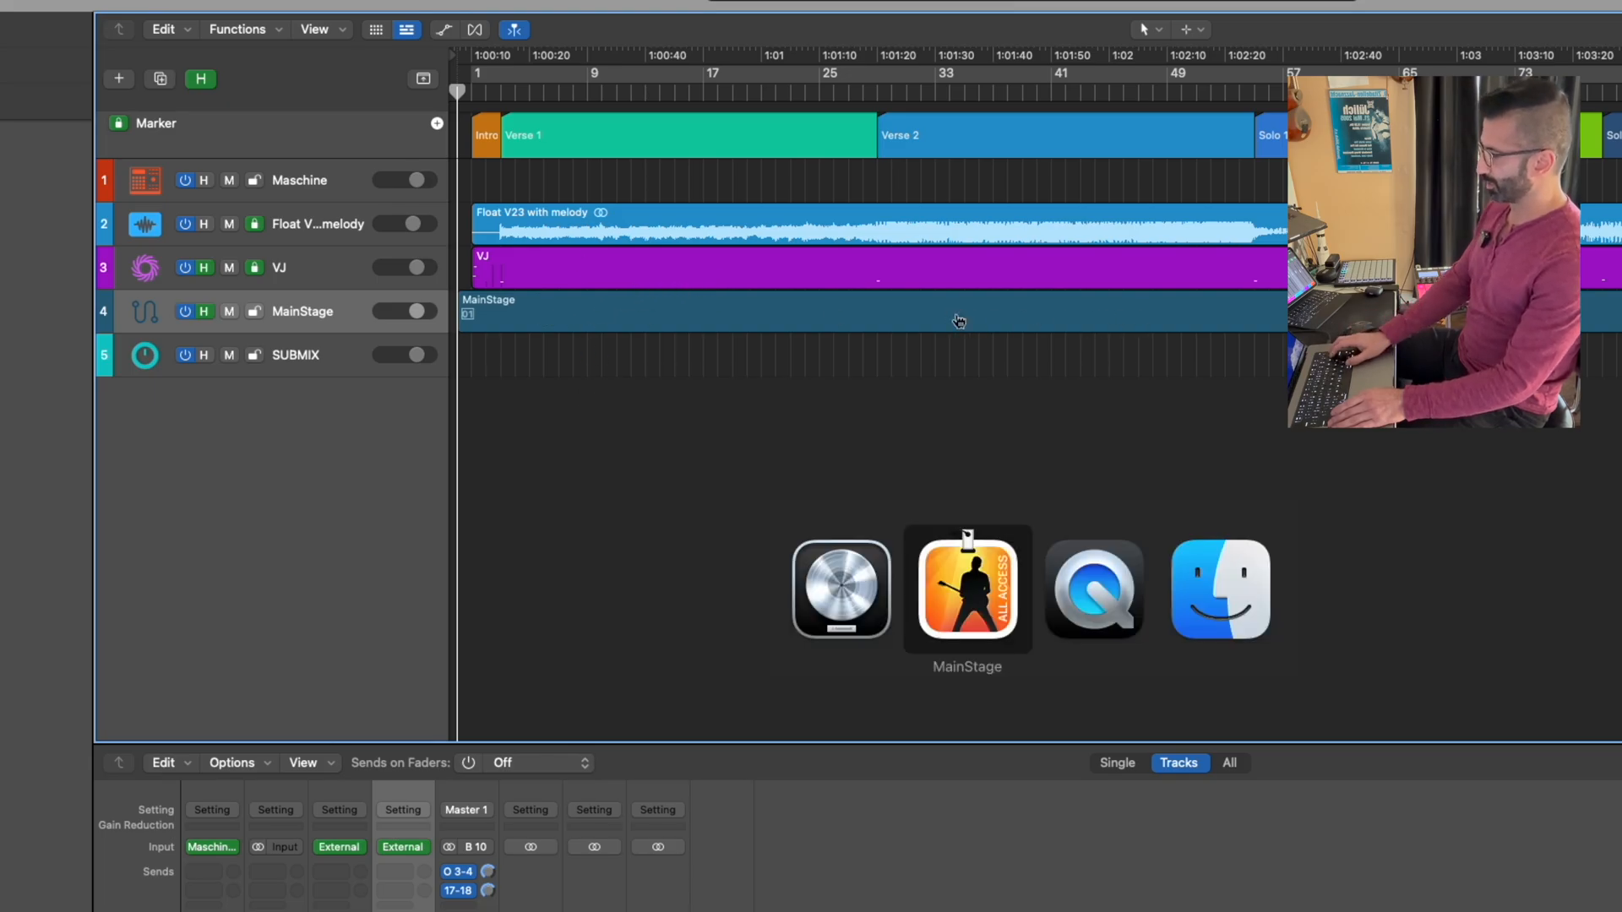
# Step: Switch to MainStage to review the concert's program change device and channel
pyautogui.click(966, 591)
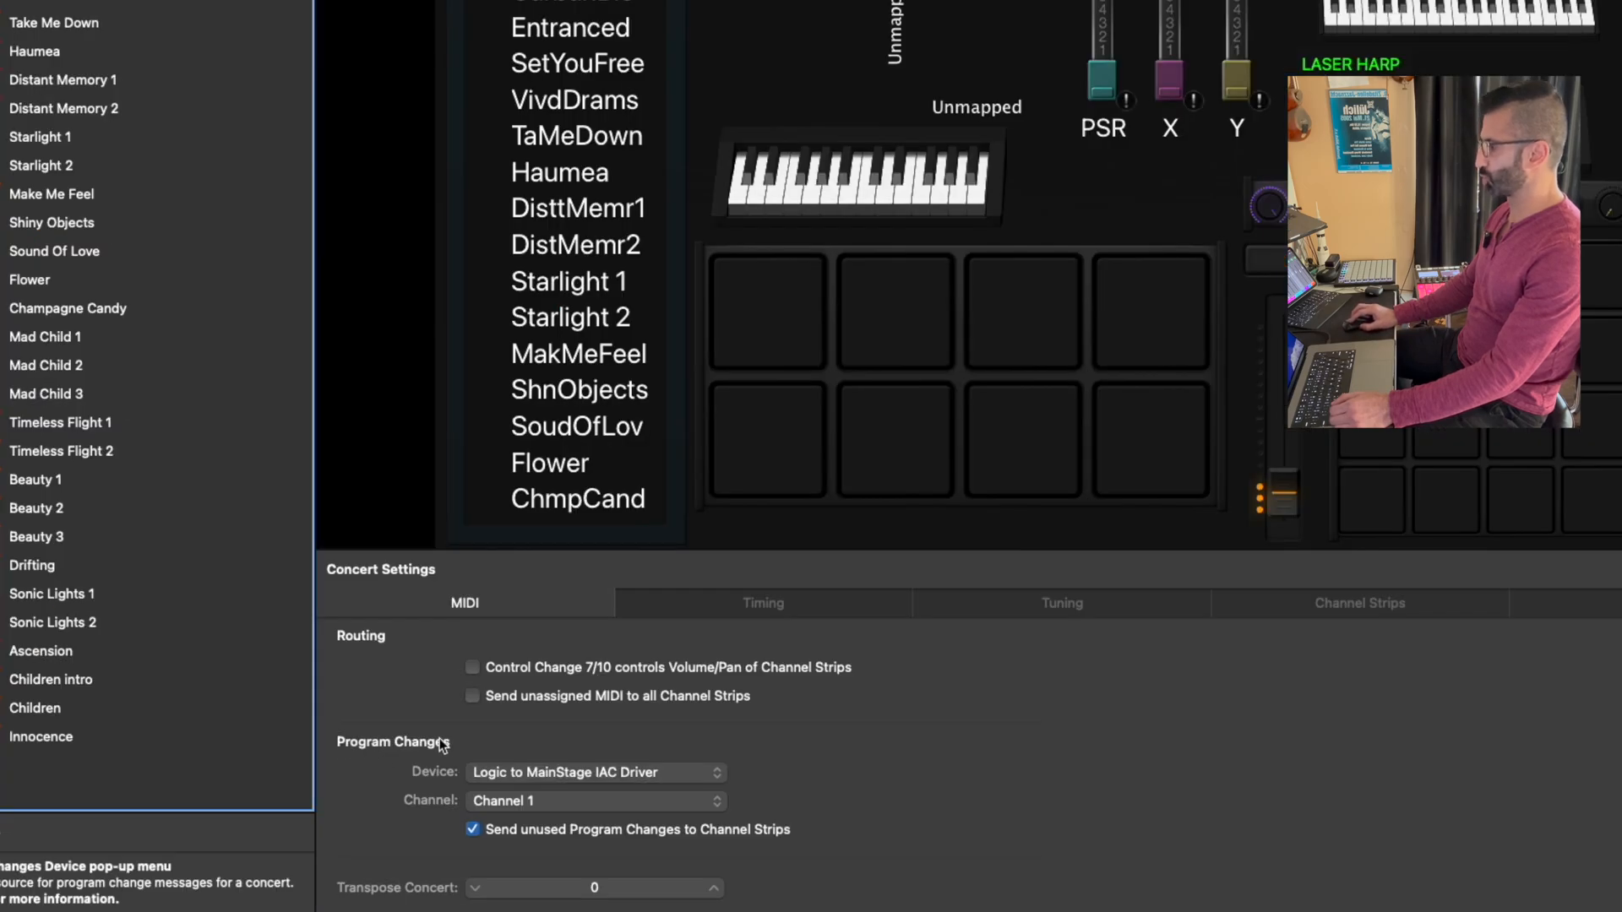
pyautogui.moveTo(586, 775)
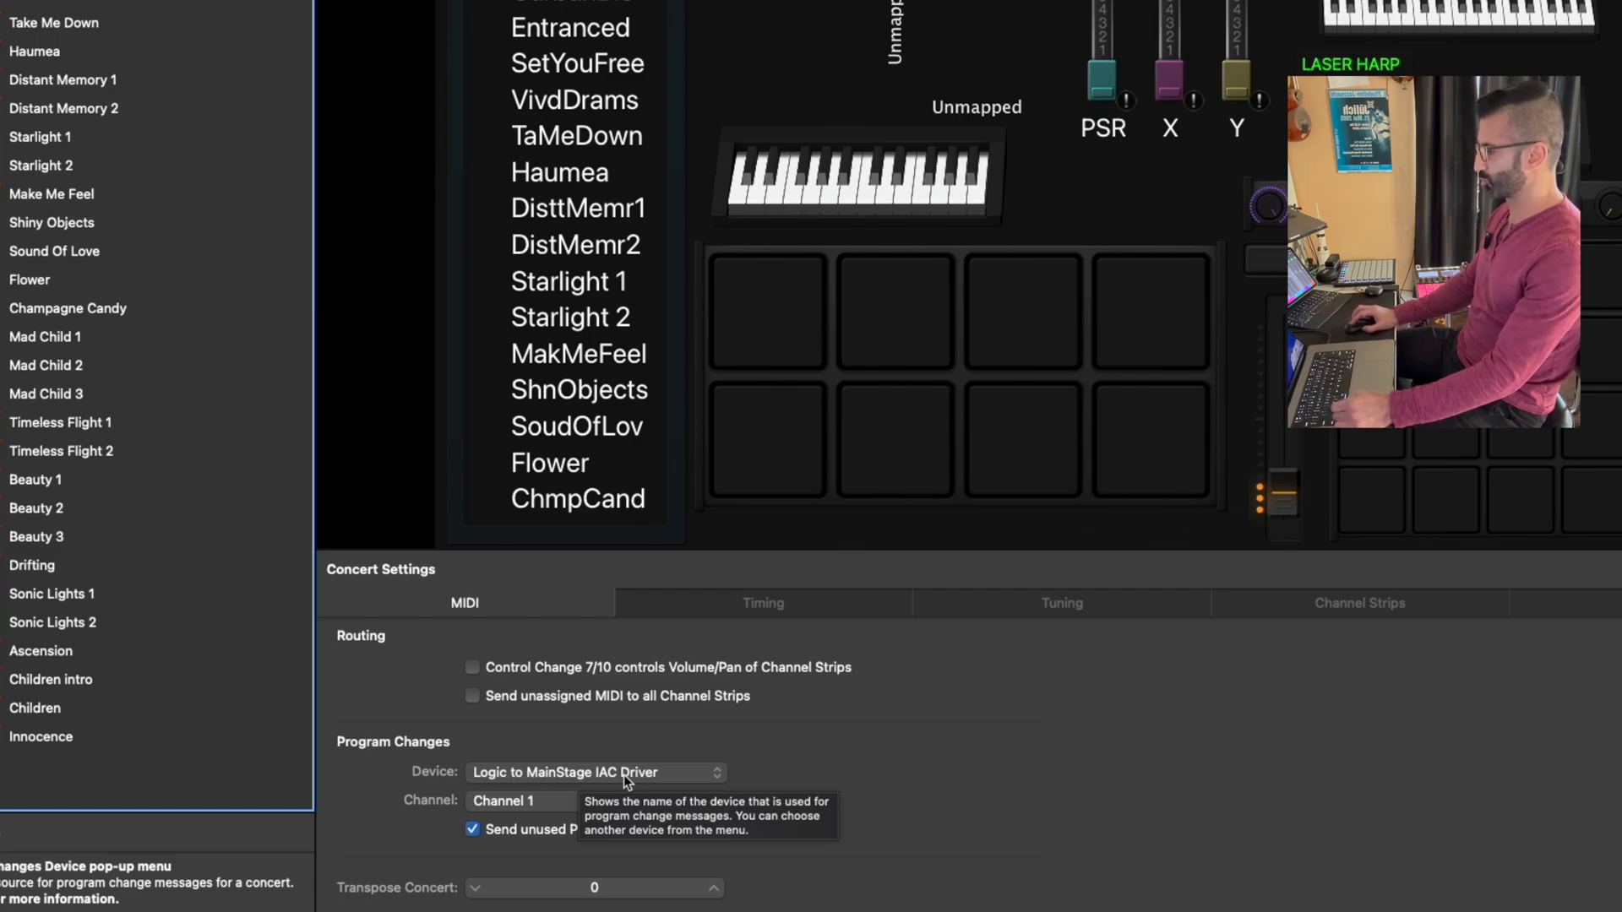
pyautogui.moveTo(506, 816)
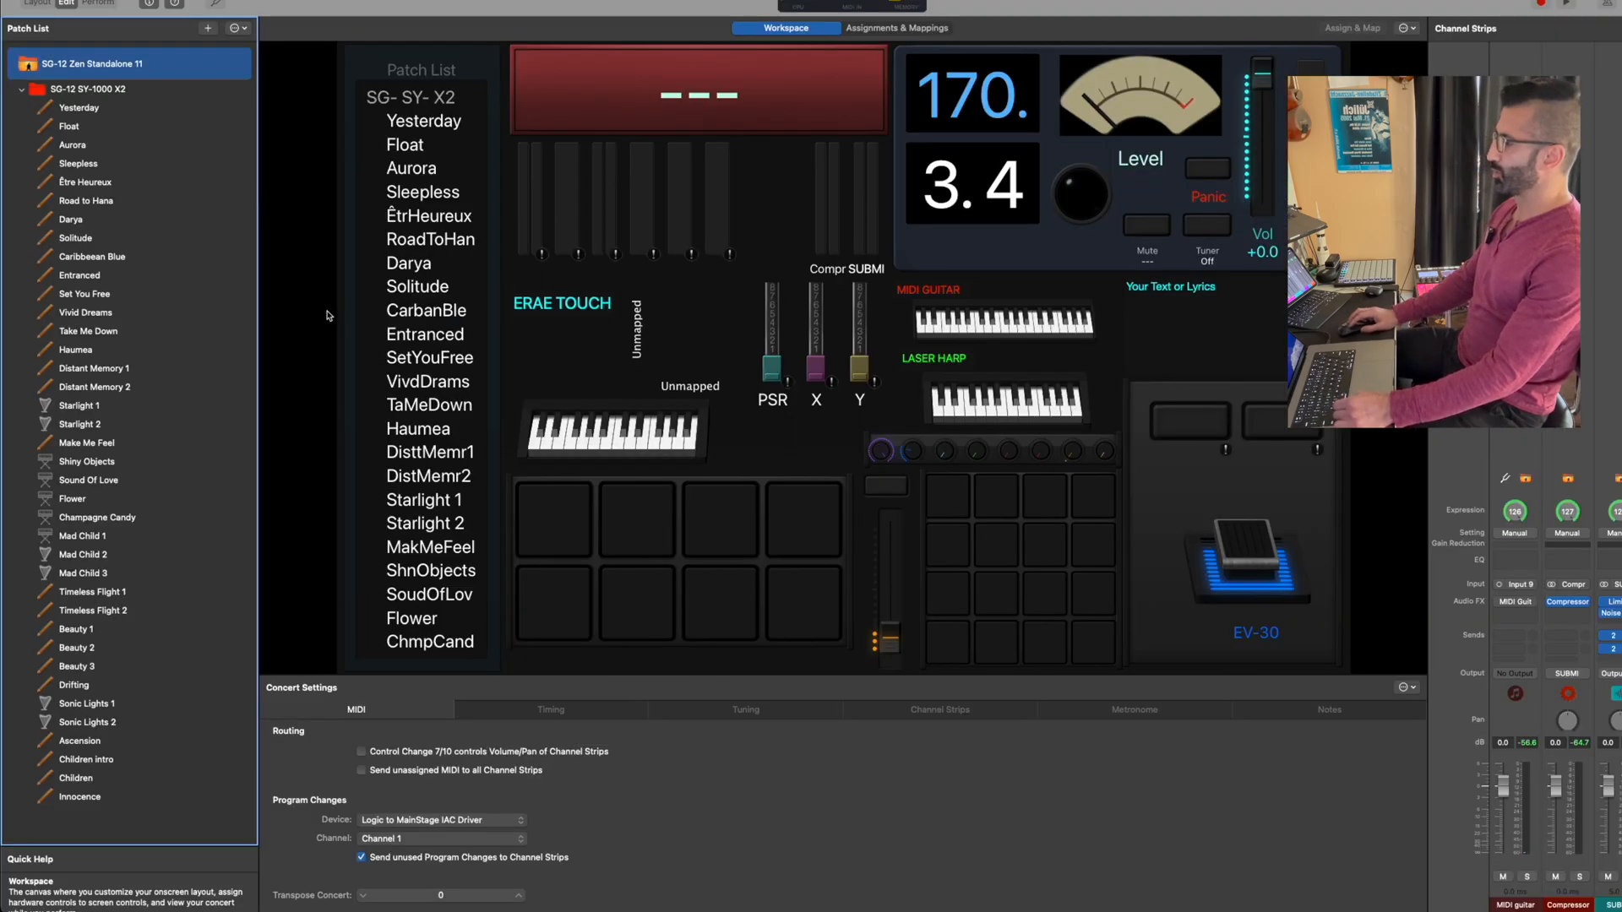
# Step: Select the Yesterday patch (program change 001), then the Float patch (program change 002)
pyautogui.click(77, 109)
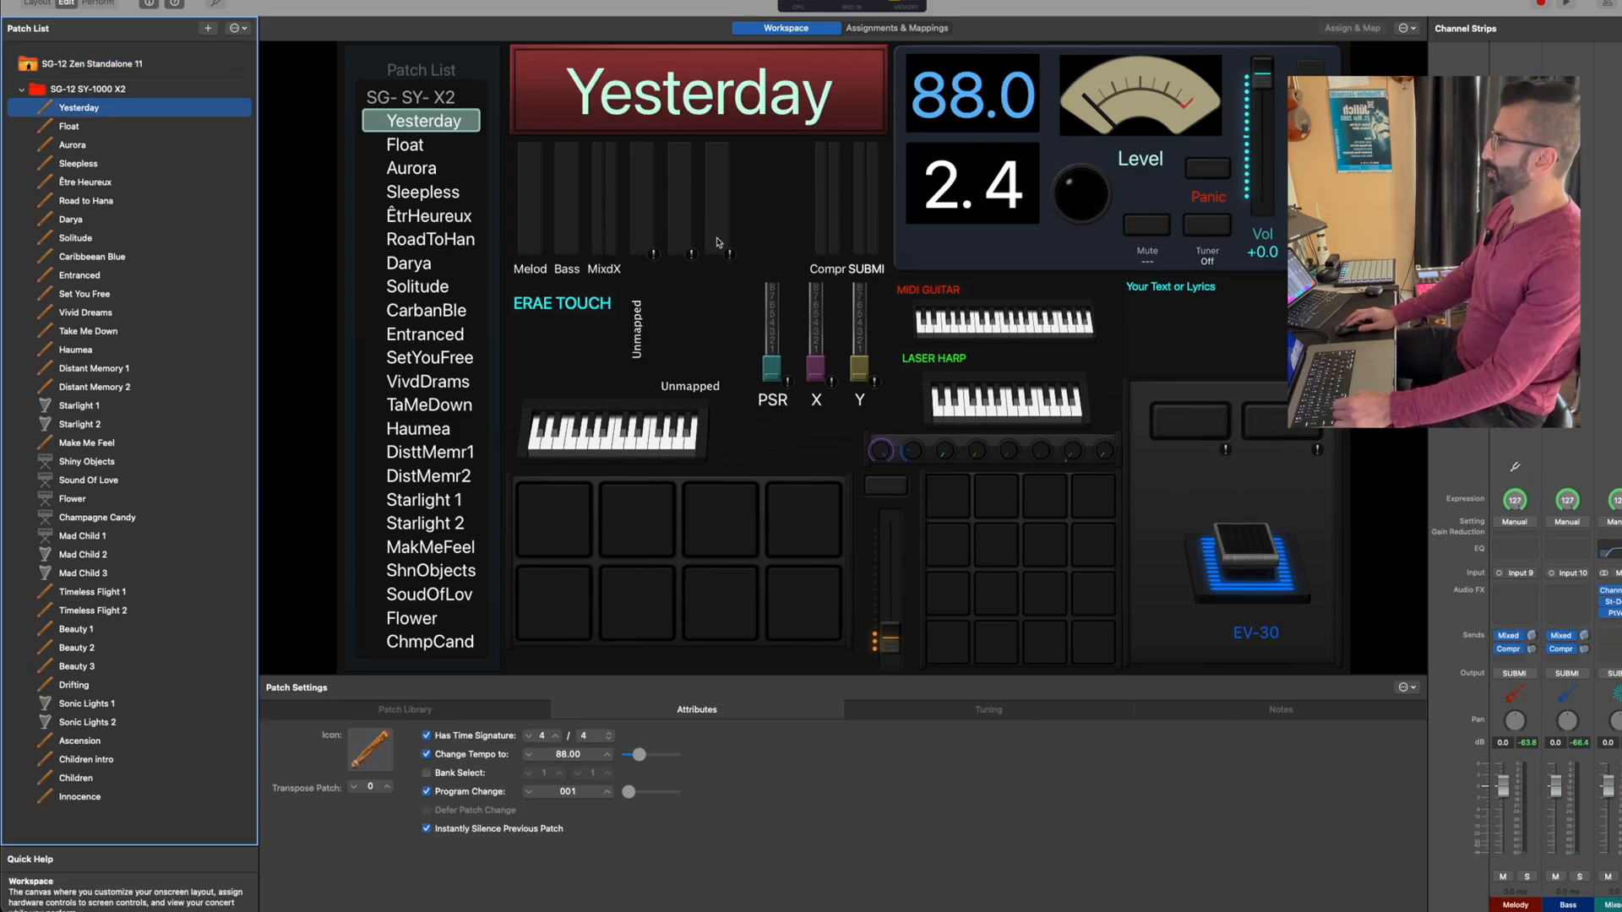
pyautogui.moveTo(132, 201)
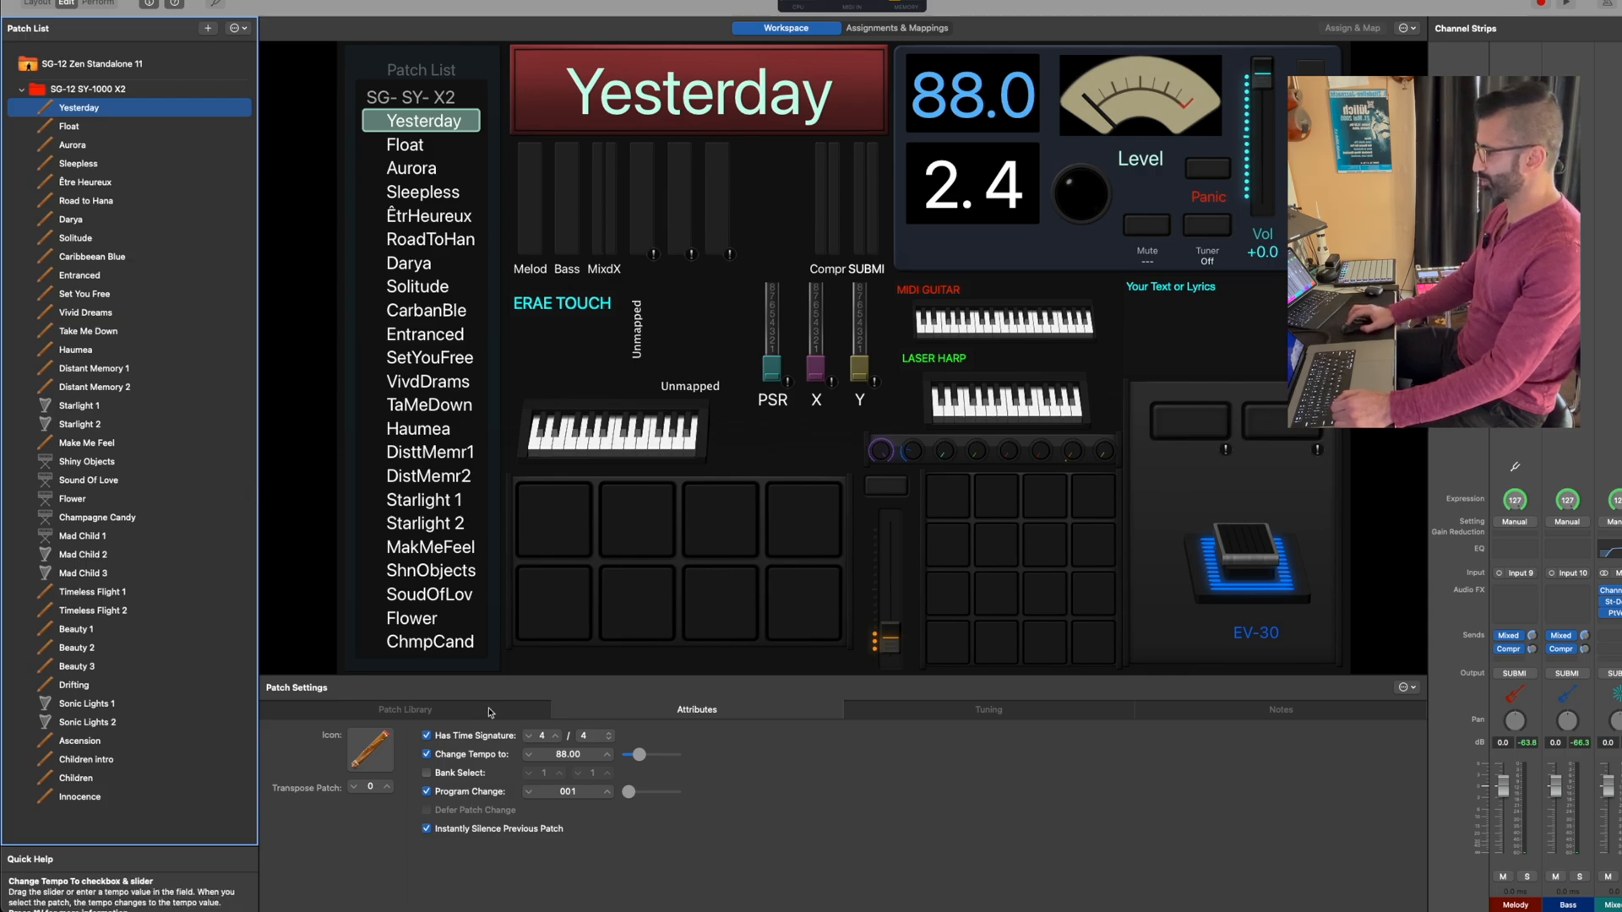
pyautogui.moveTo(529, 742)
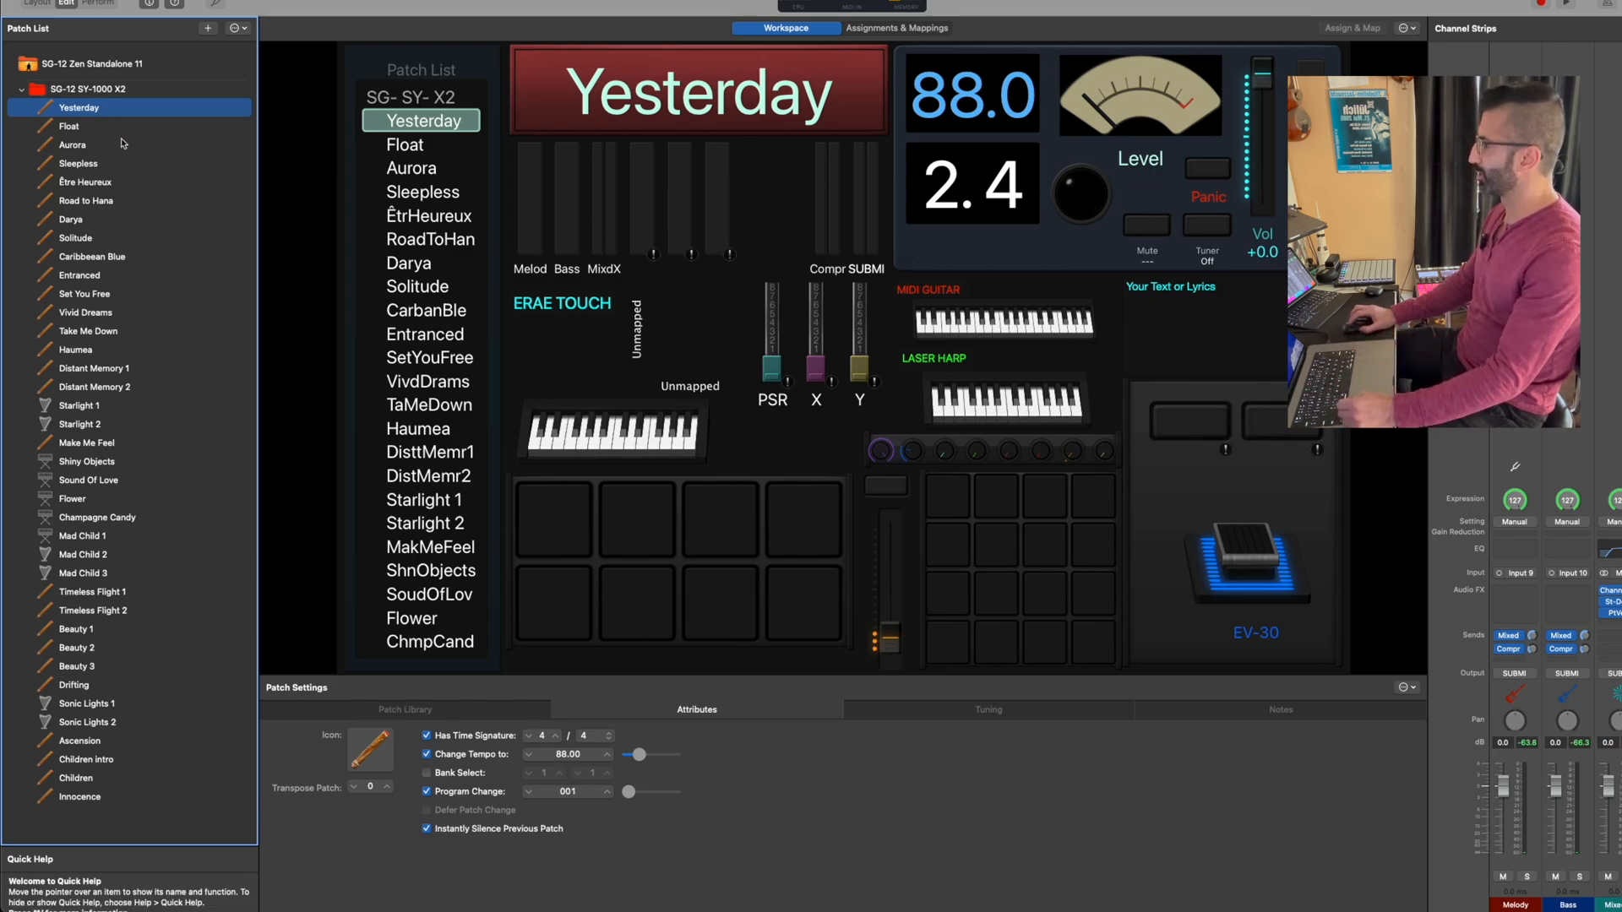
pyautogui.click(68, 126)
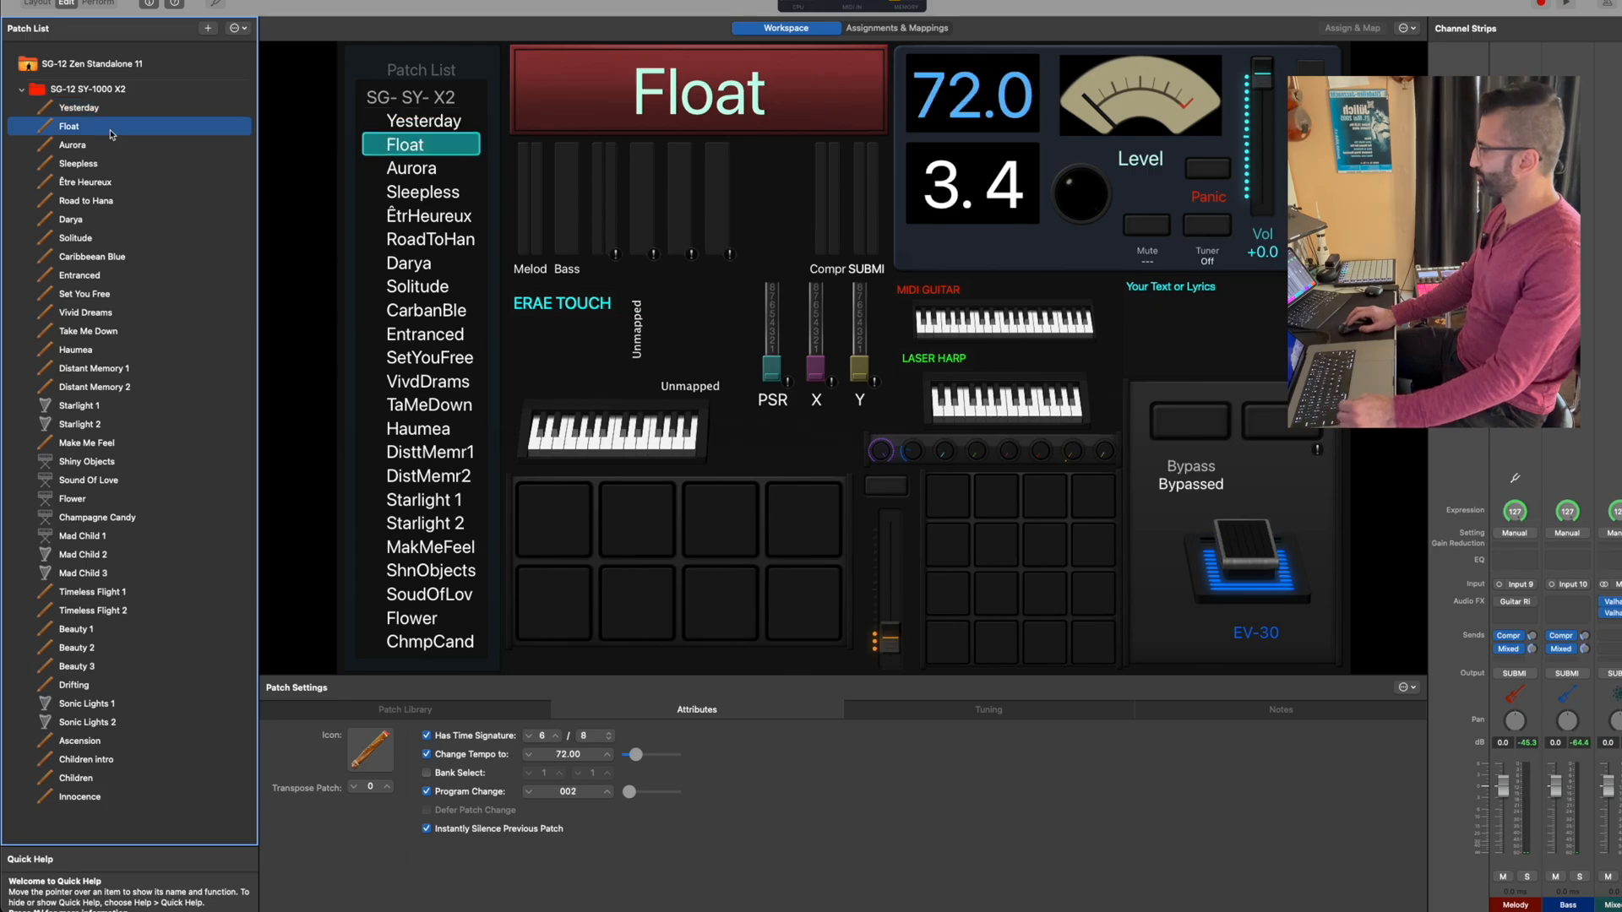
pyautogui.moveTo(493, 794)
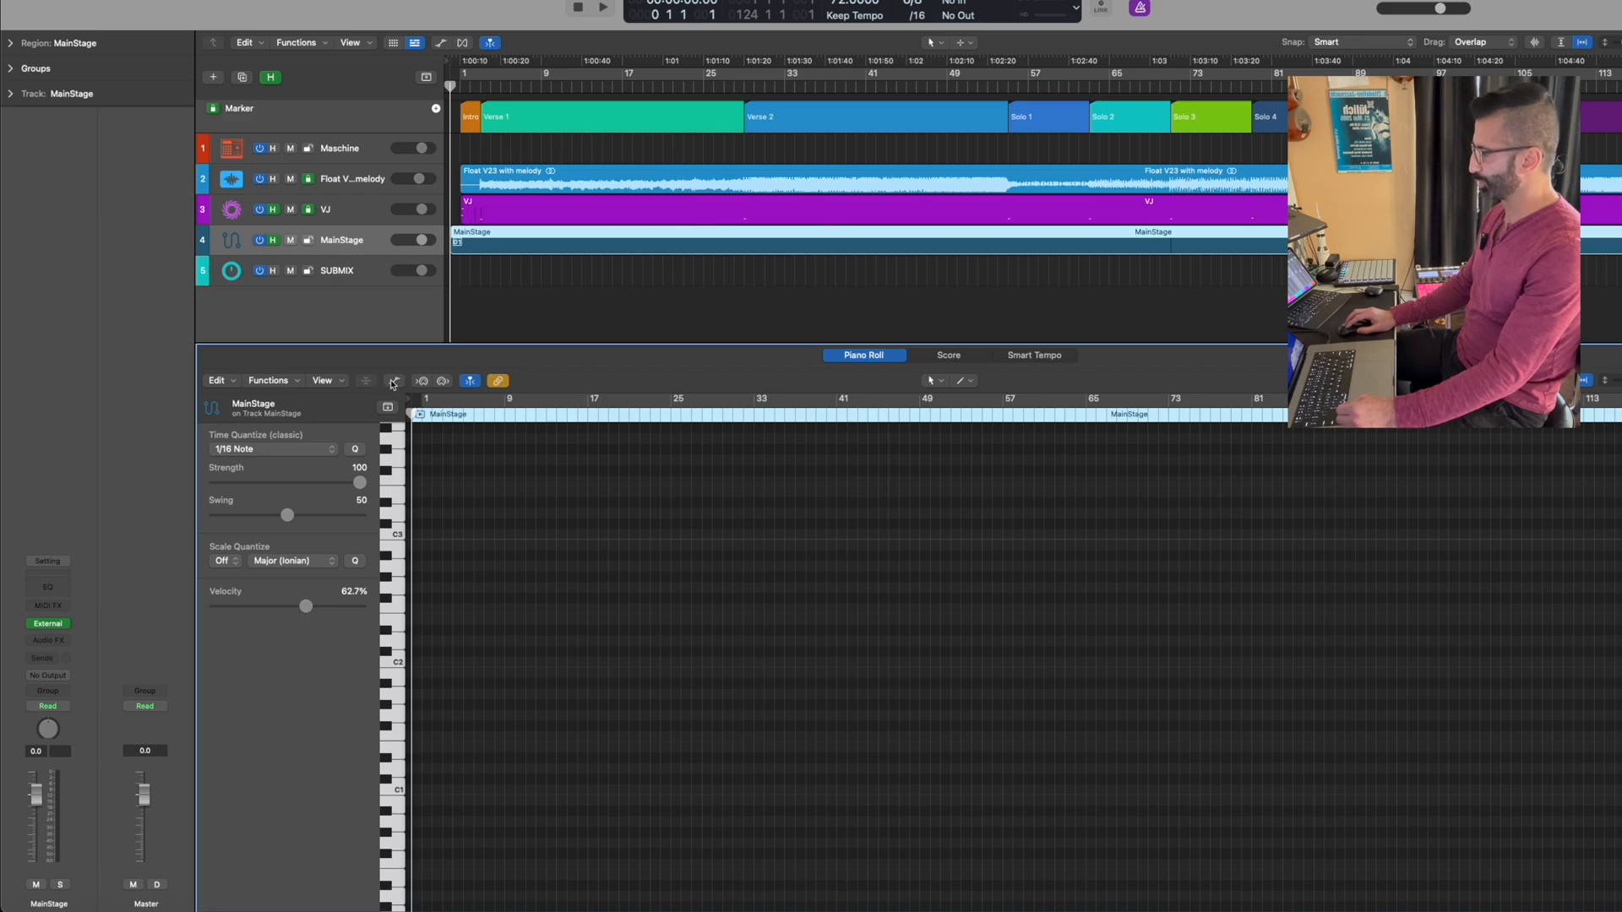
# Step: Display the MainStage region's Channel 1 Program Change automation in the Piano Roll
pyautogui.click(393, 382)
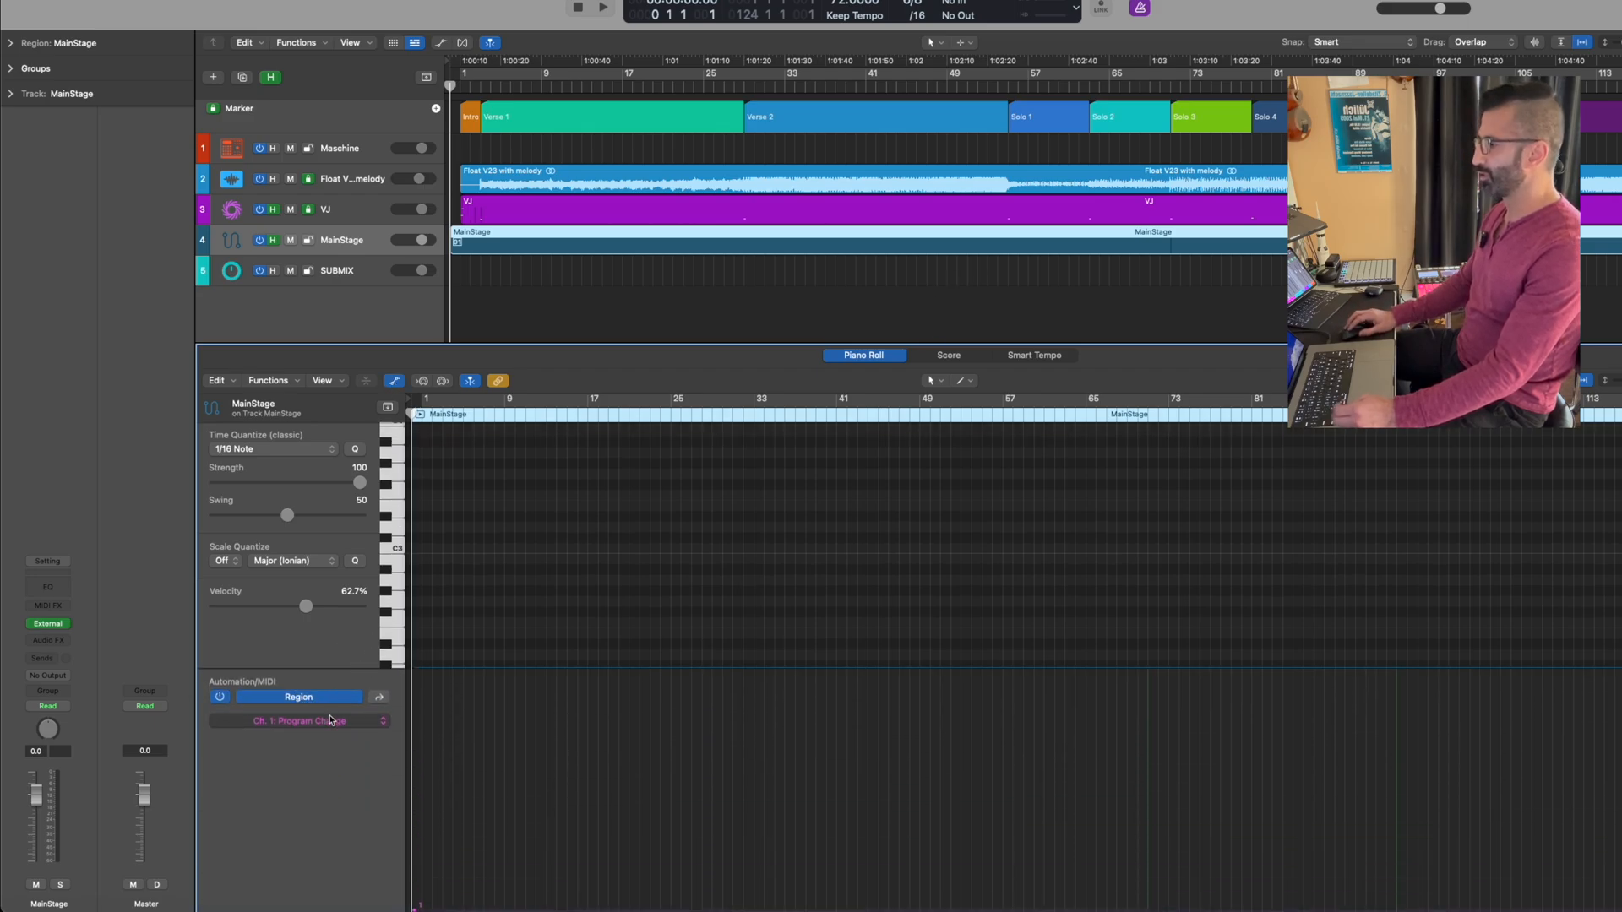
pyautogui.click(301, 720)
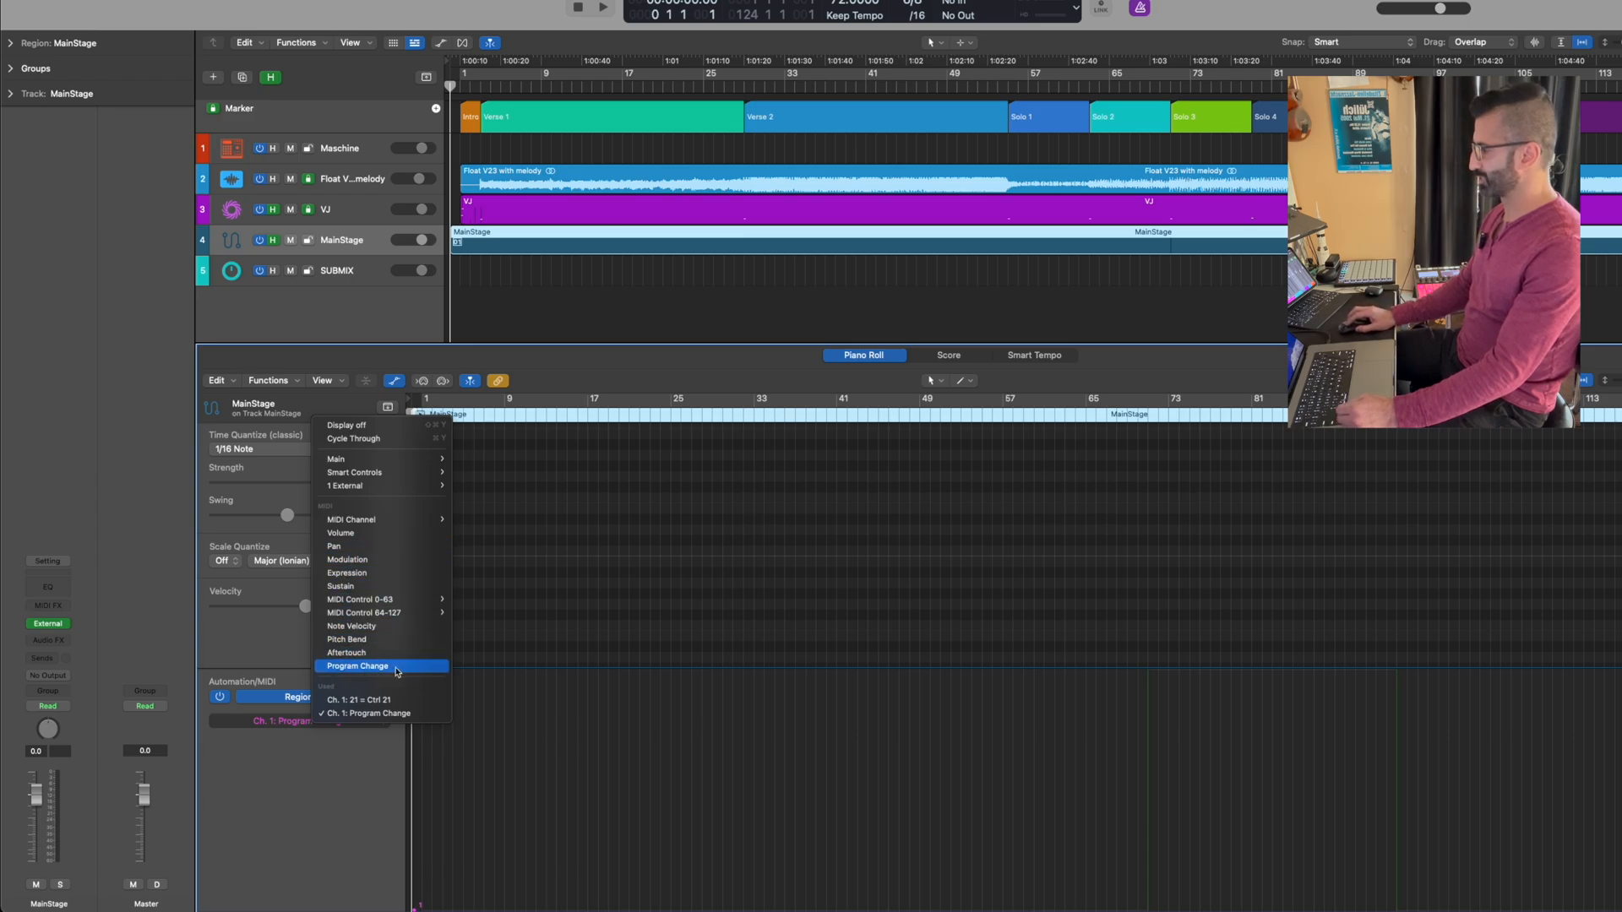
pyautogui.click(358, 666)
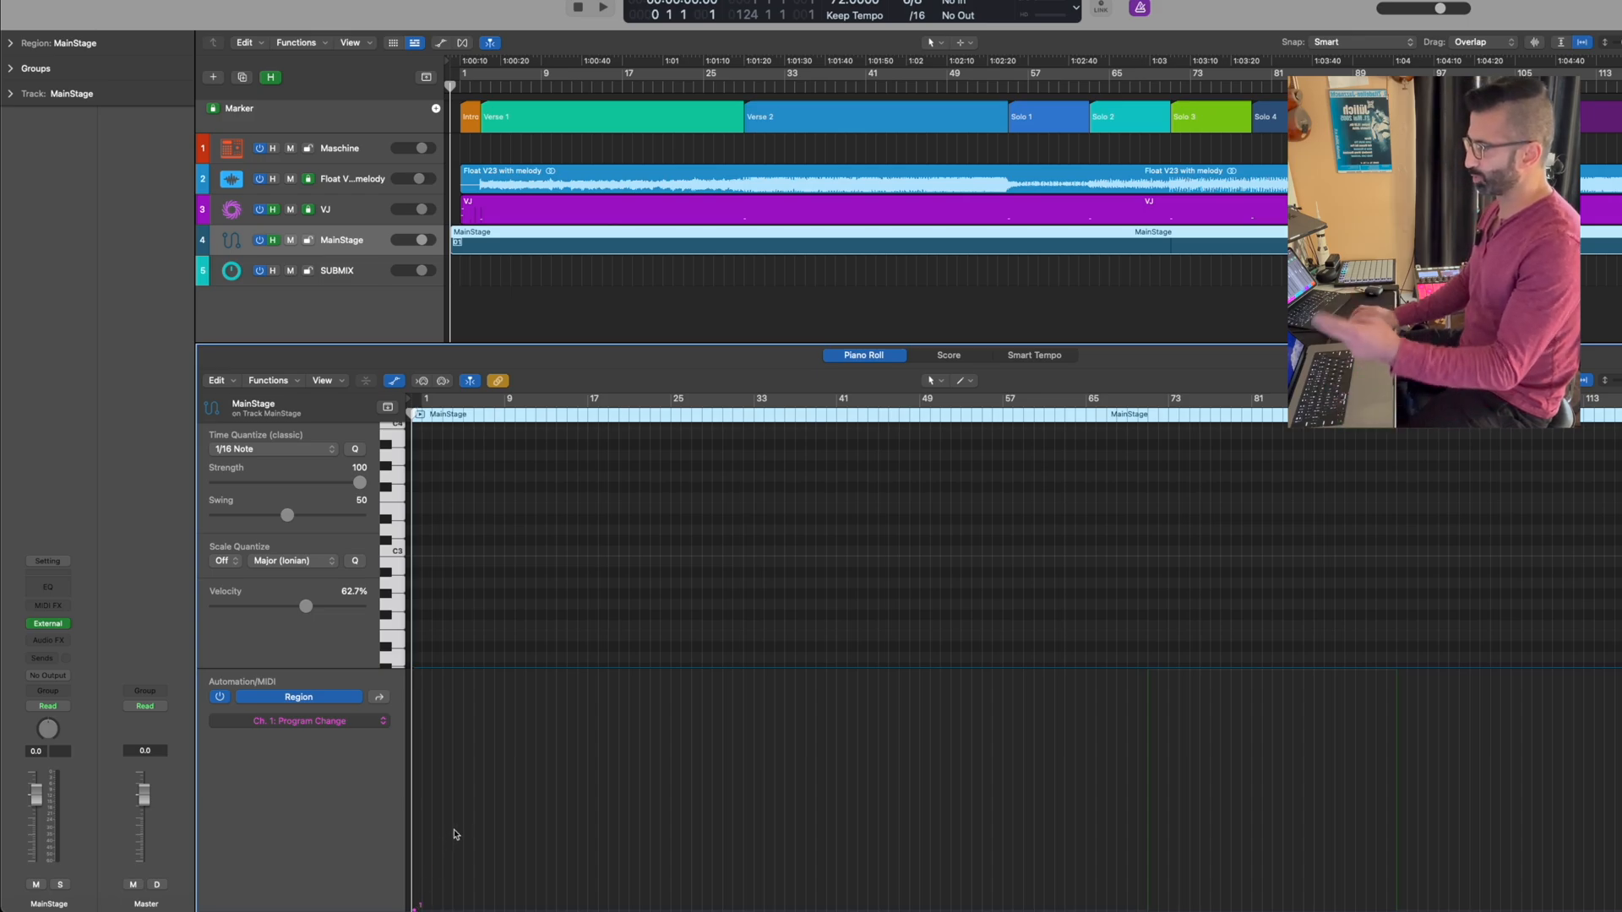
# Step: Switch from Logic Pro over to MainStage with Cmd-Tab
pyautogui.press('Cmd+Tab')
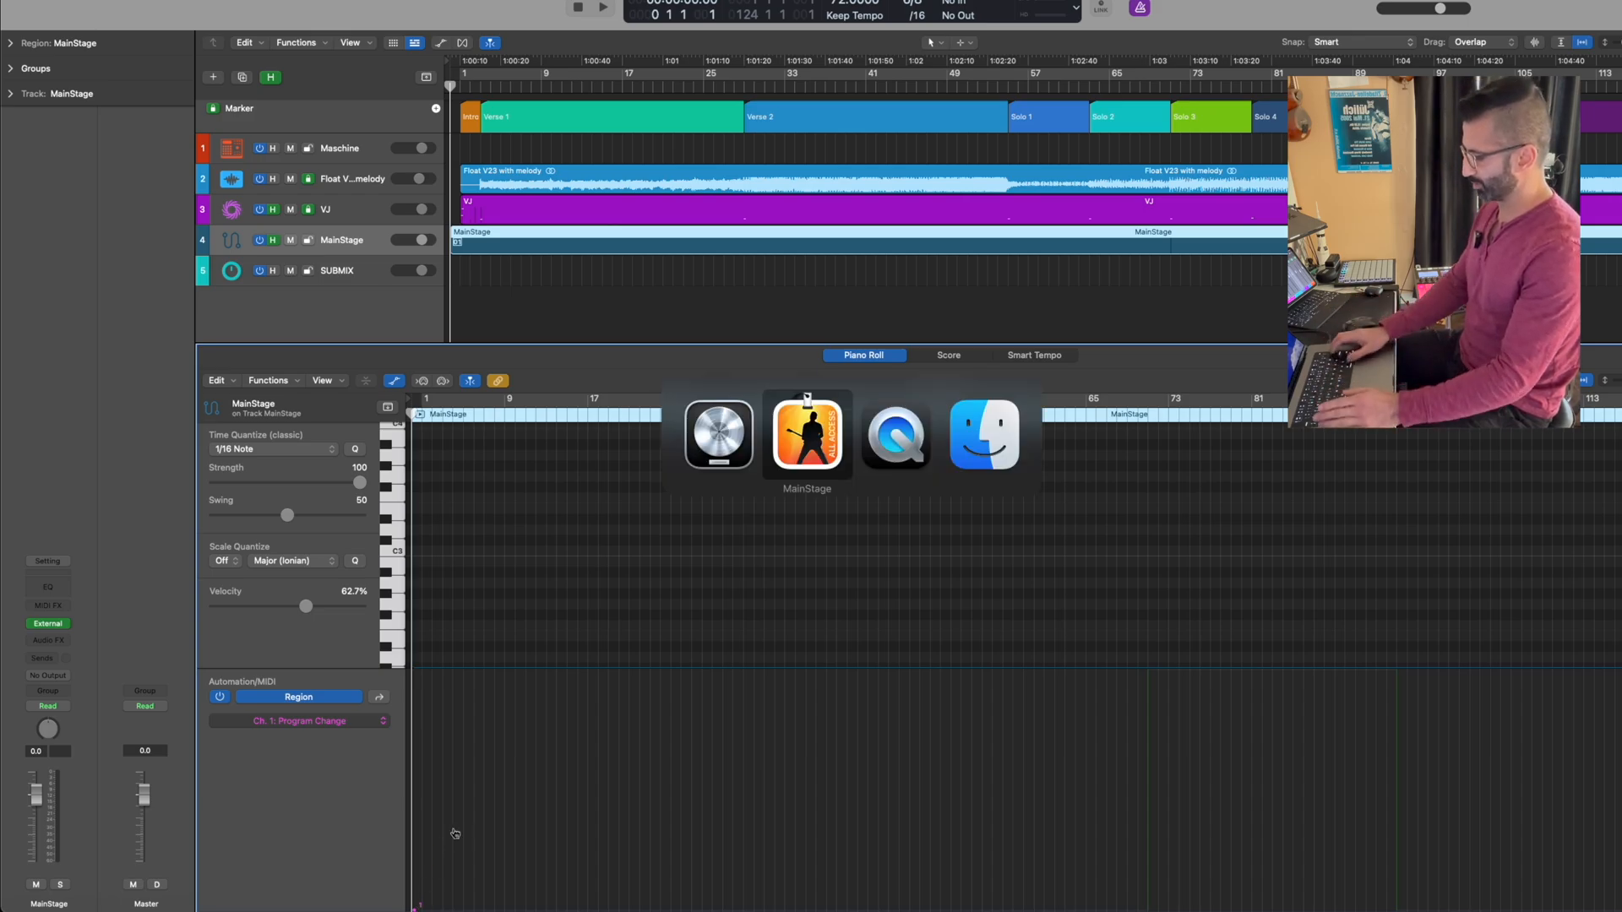
pyautogui.click(808, 436)
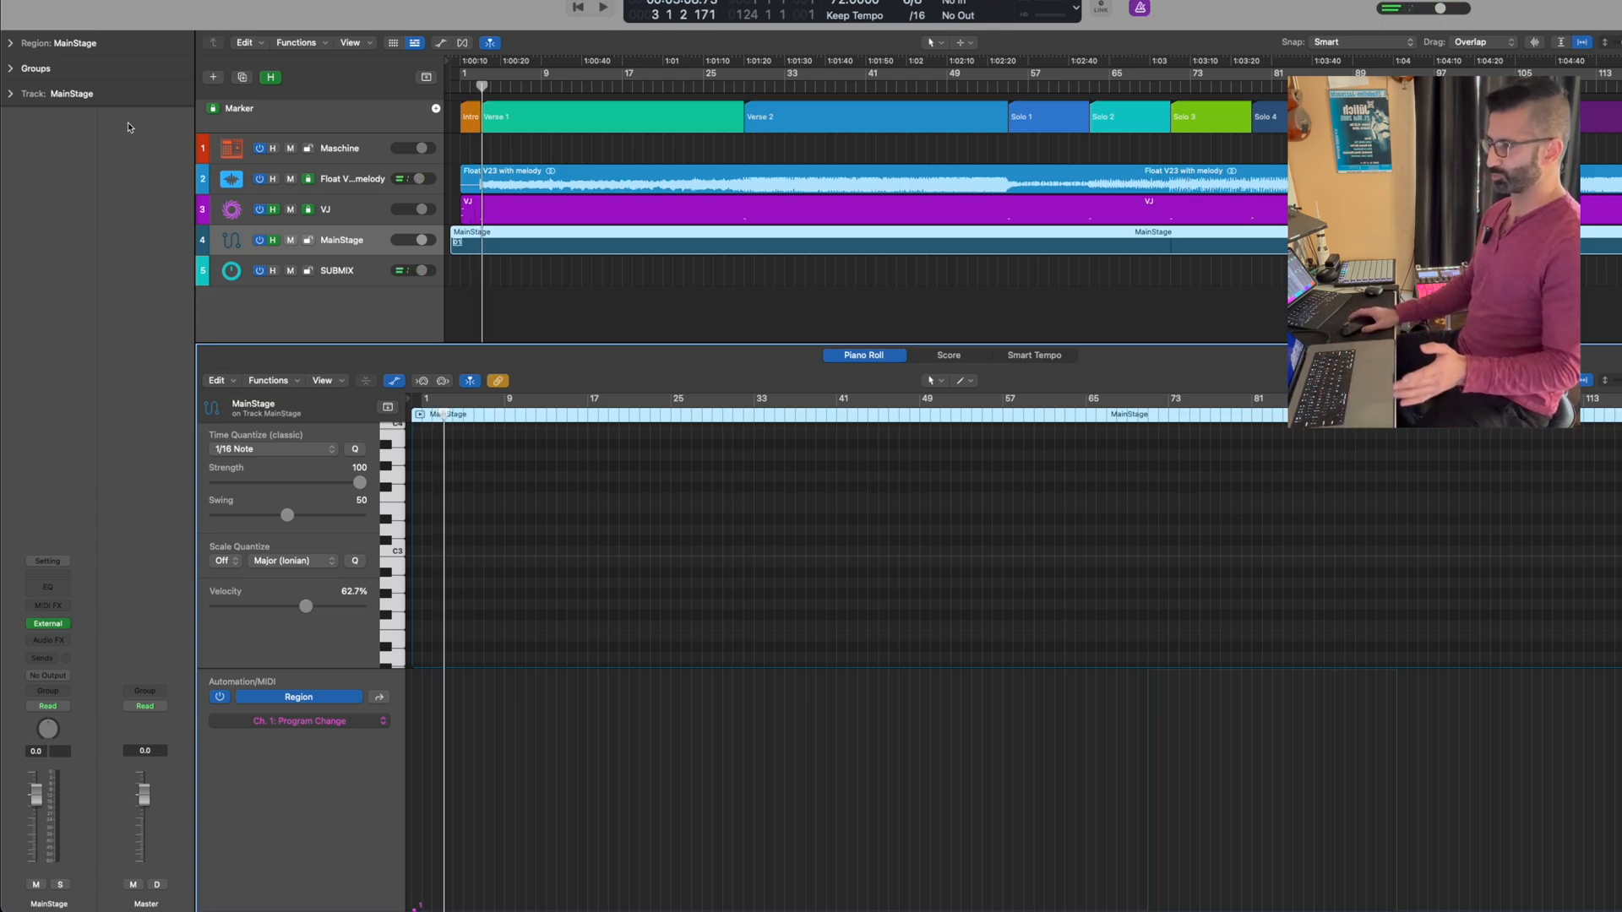
pyautogui.press('Cmd+Tab')
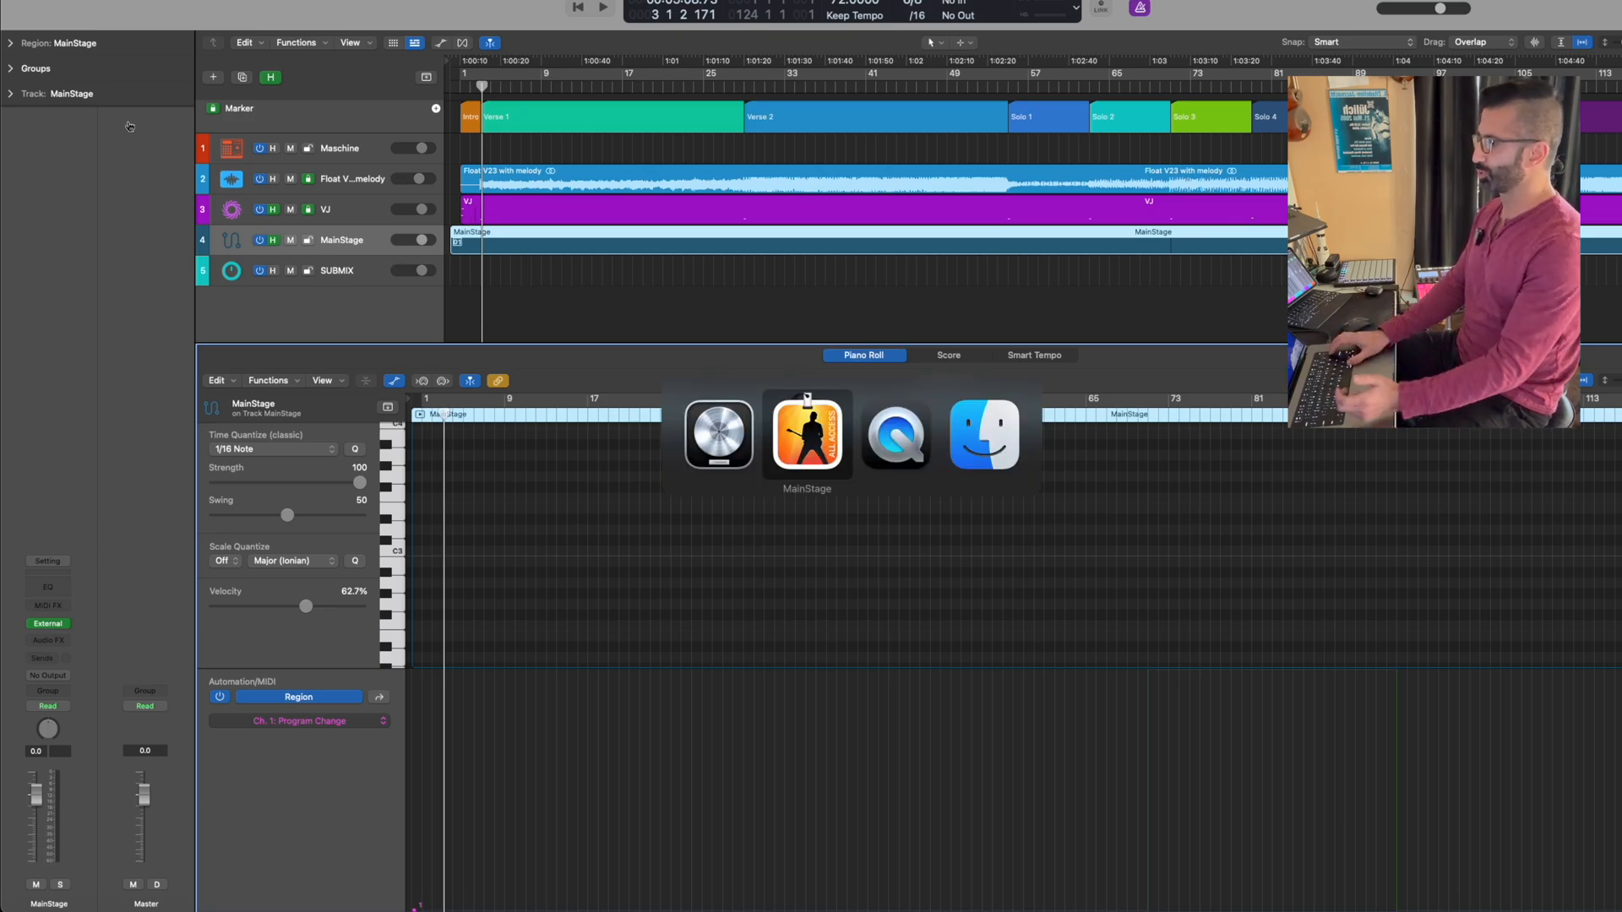
# Step: Bring MainStage forward and enter edit mode on the Float patch's unmapped button
pyautogui.click(807, 436)
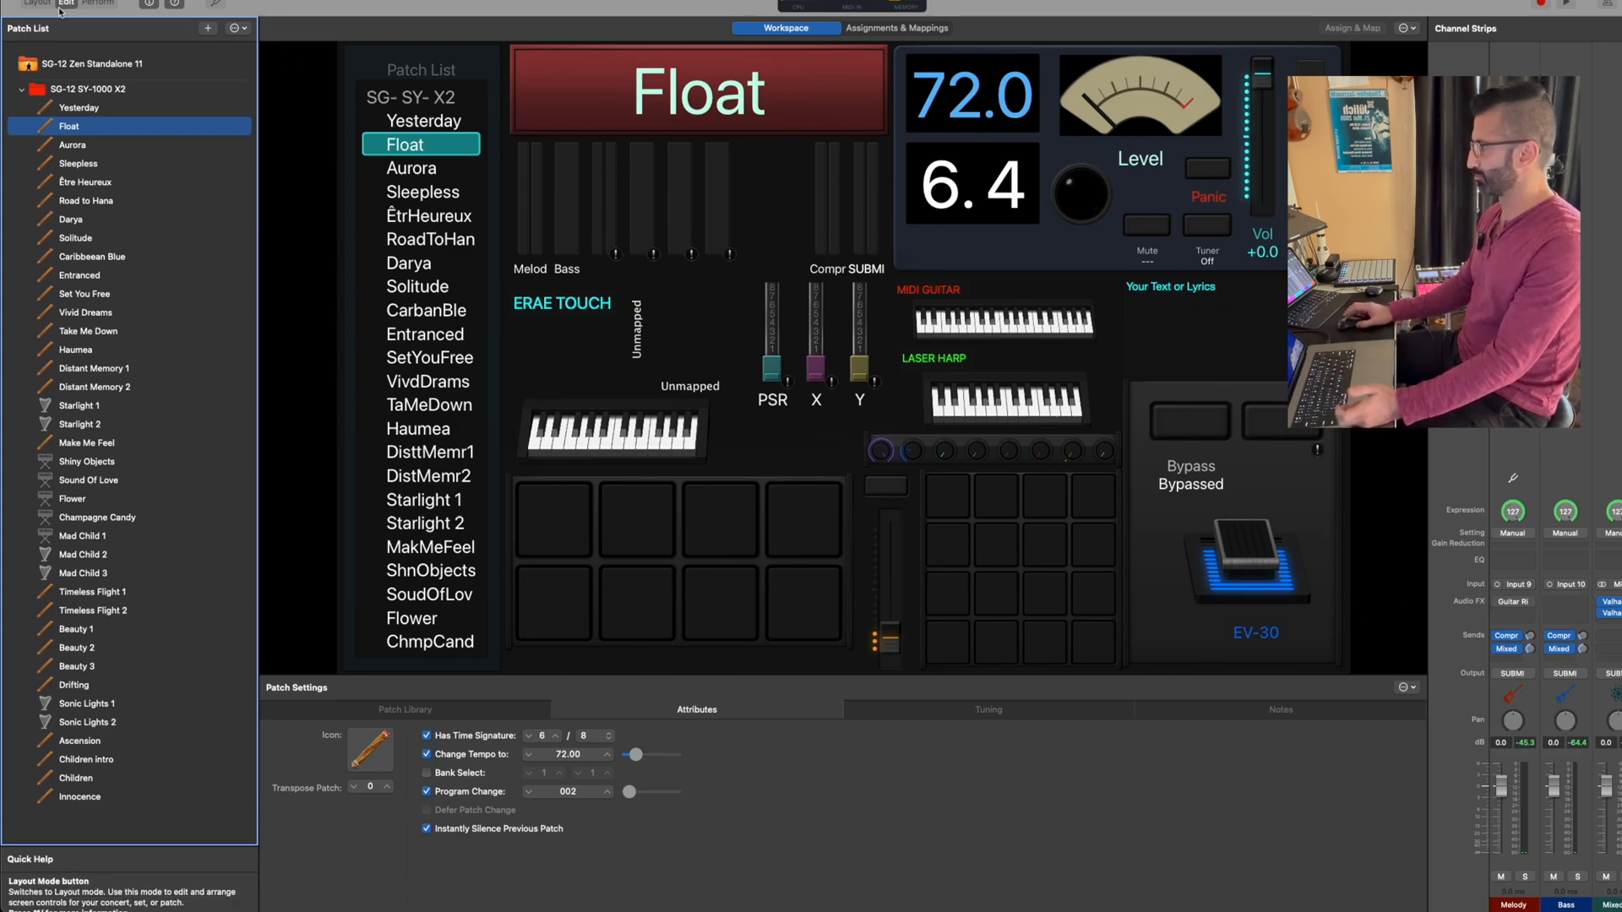
pyautogui.click(31, 7)
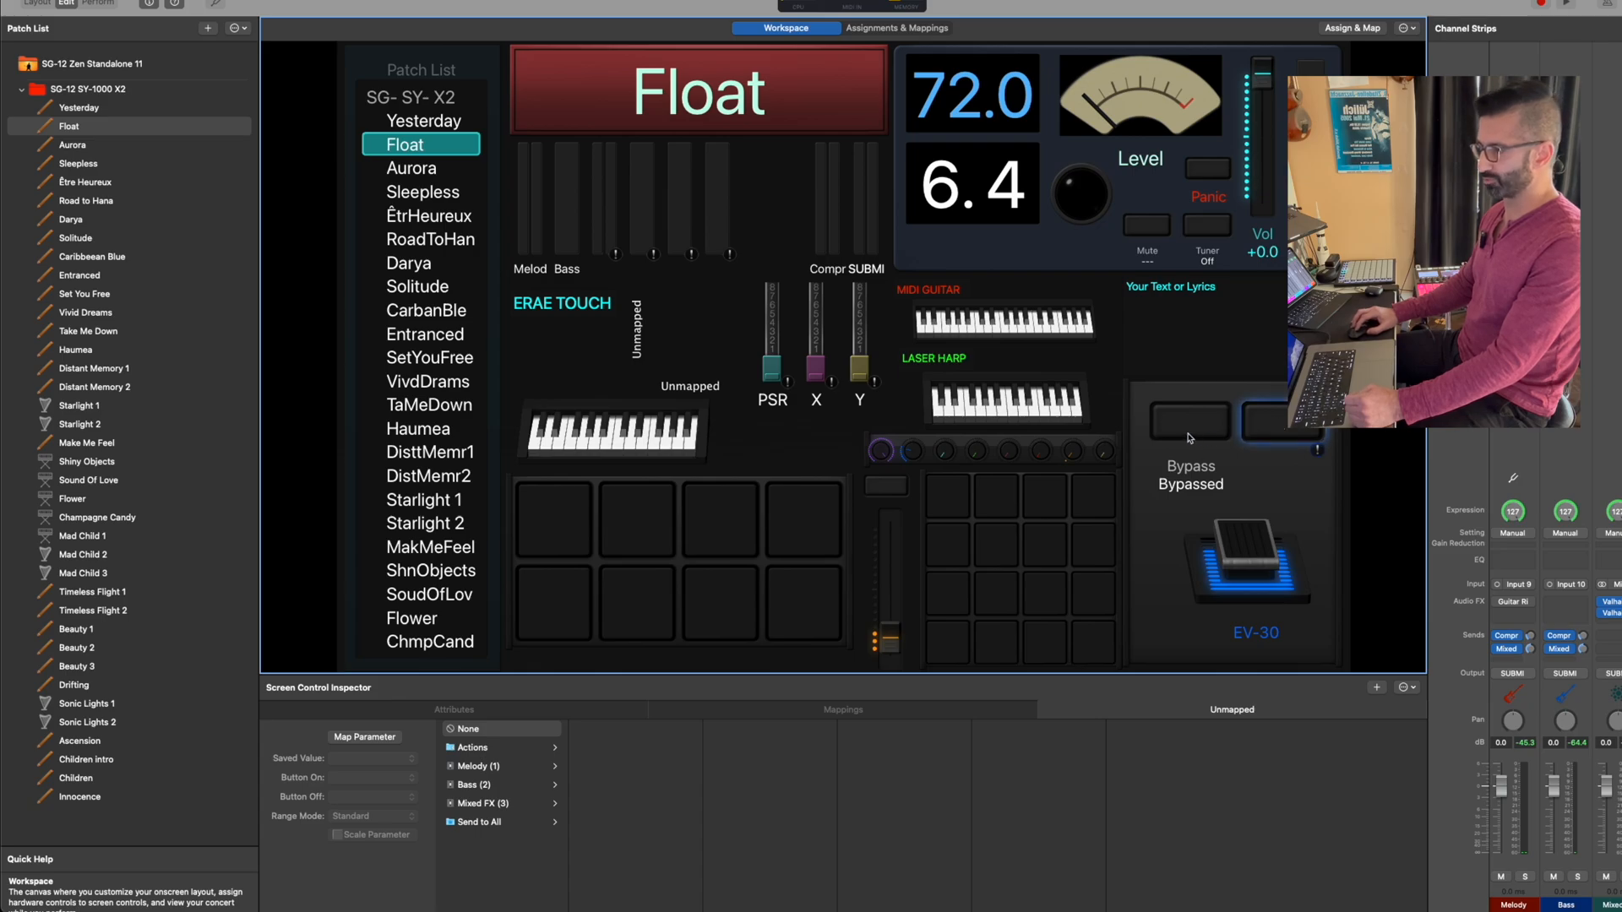
# Step: Select the empty button above Bypass to map it to Melody's Guitar Rig 7 FX Bypass, inverted
pyautogui.click(1189, 422)
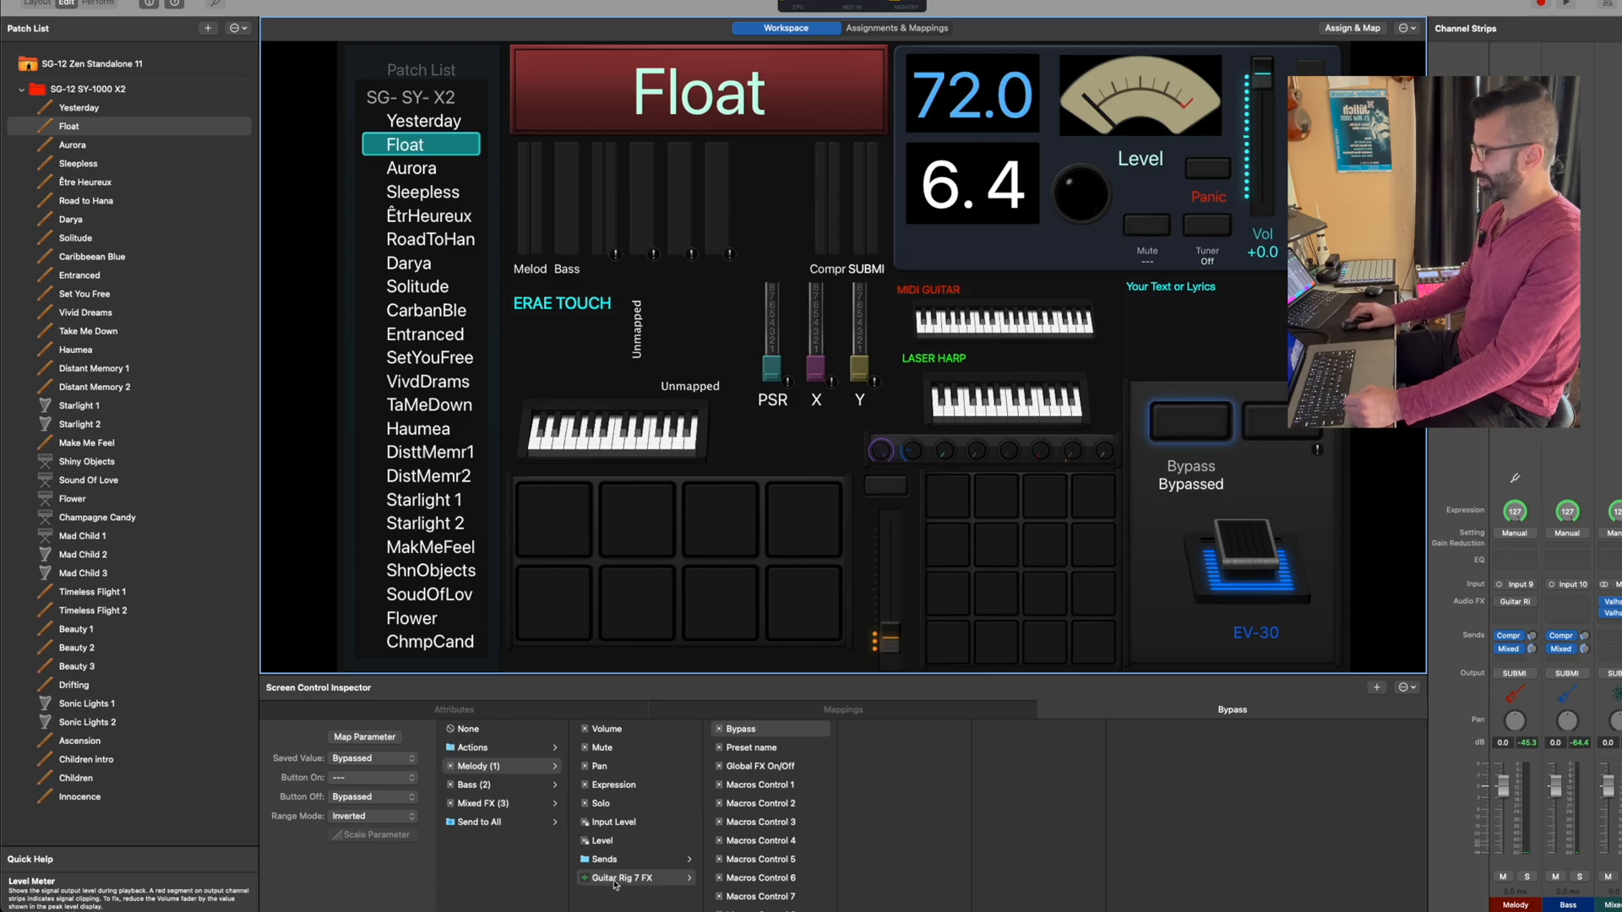
pyautogui.moveTo(774, 750)
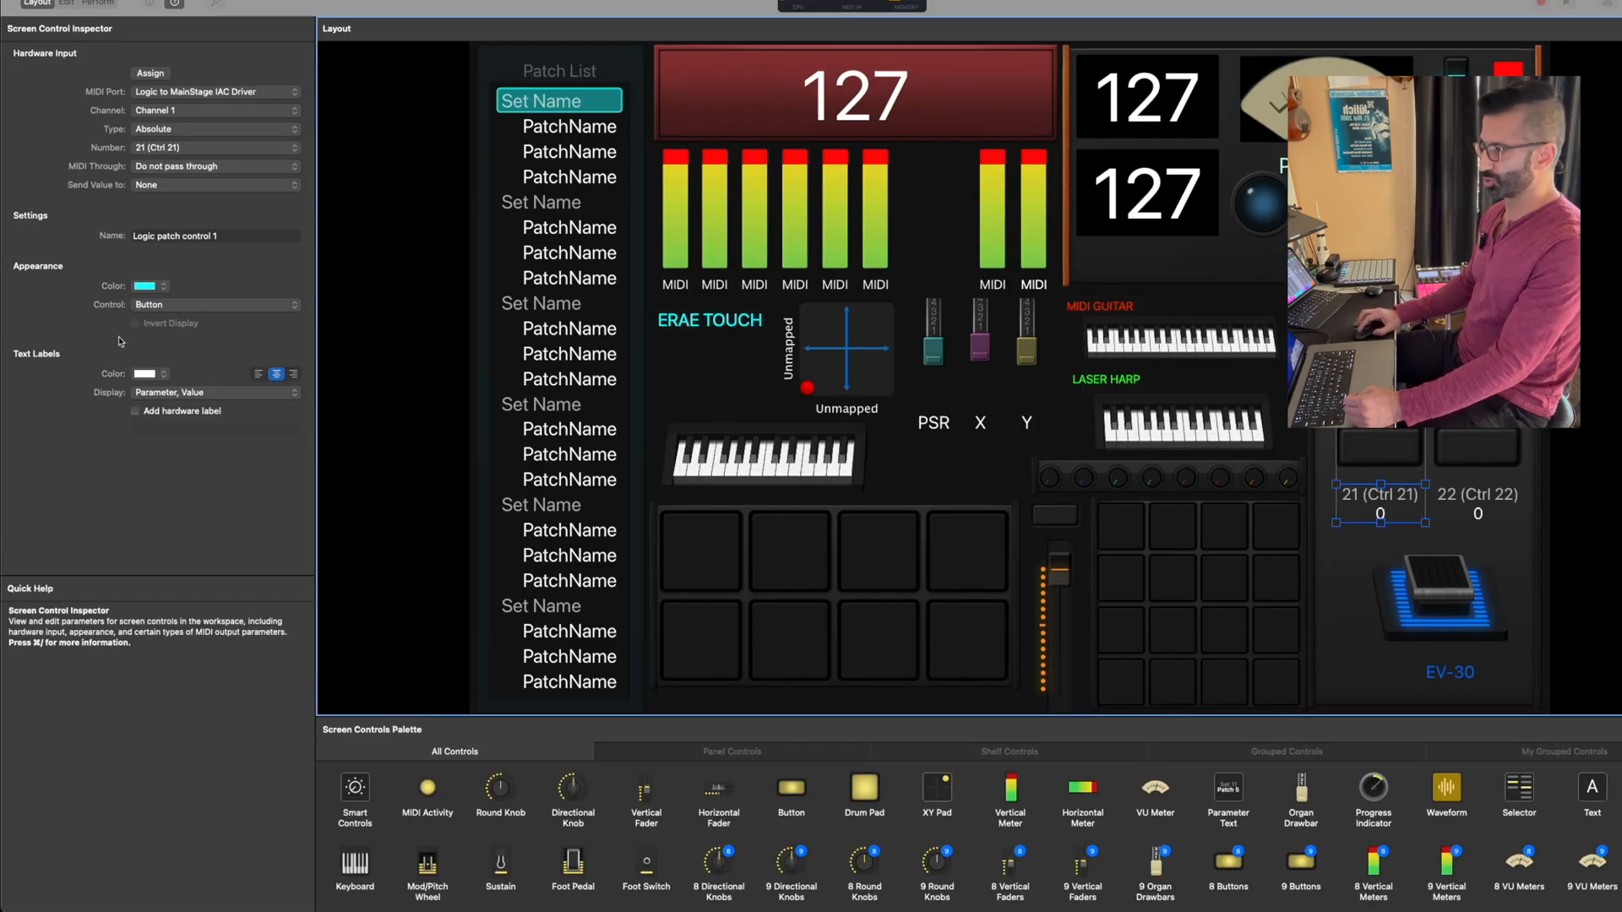
pyautogui.moveTo(169, 91)
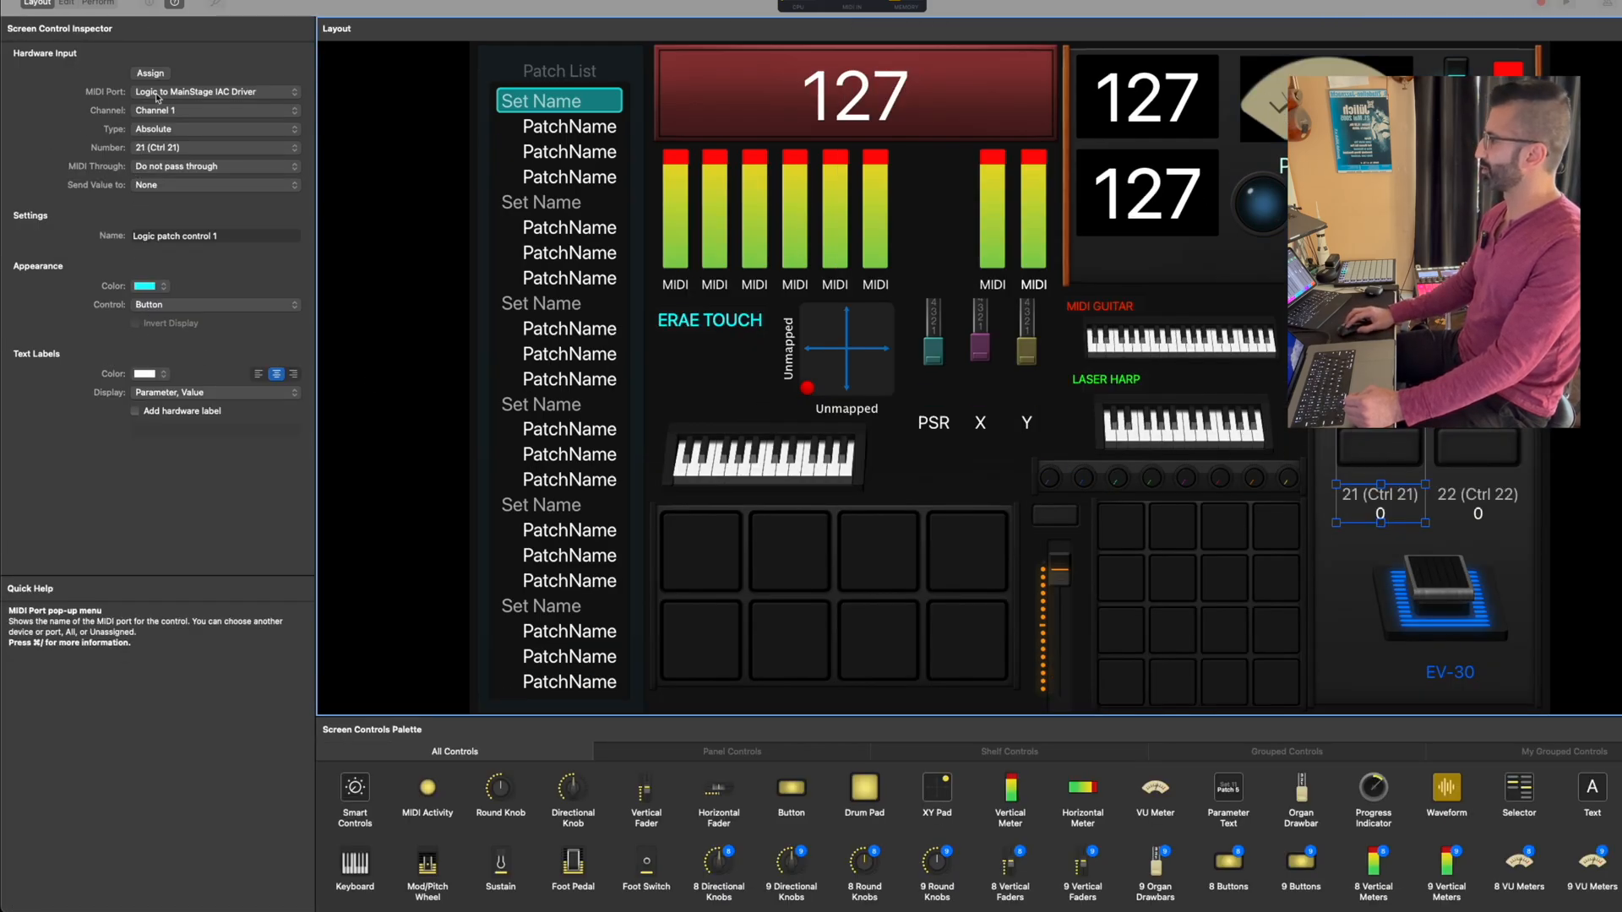
pyautogui.moveTo(195, 91)
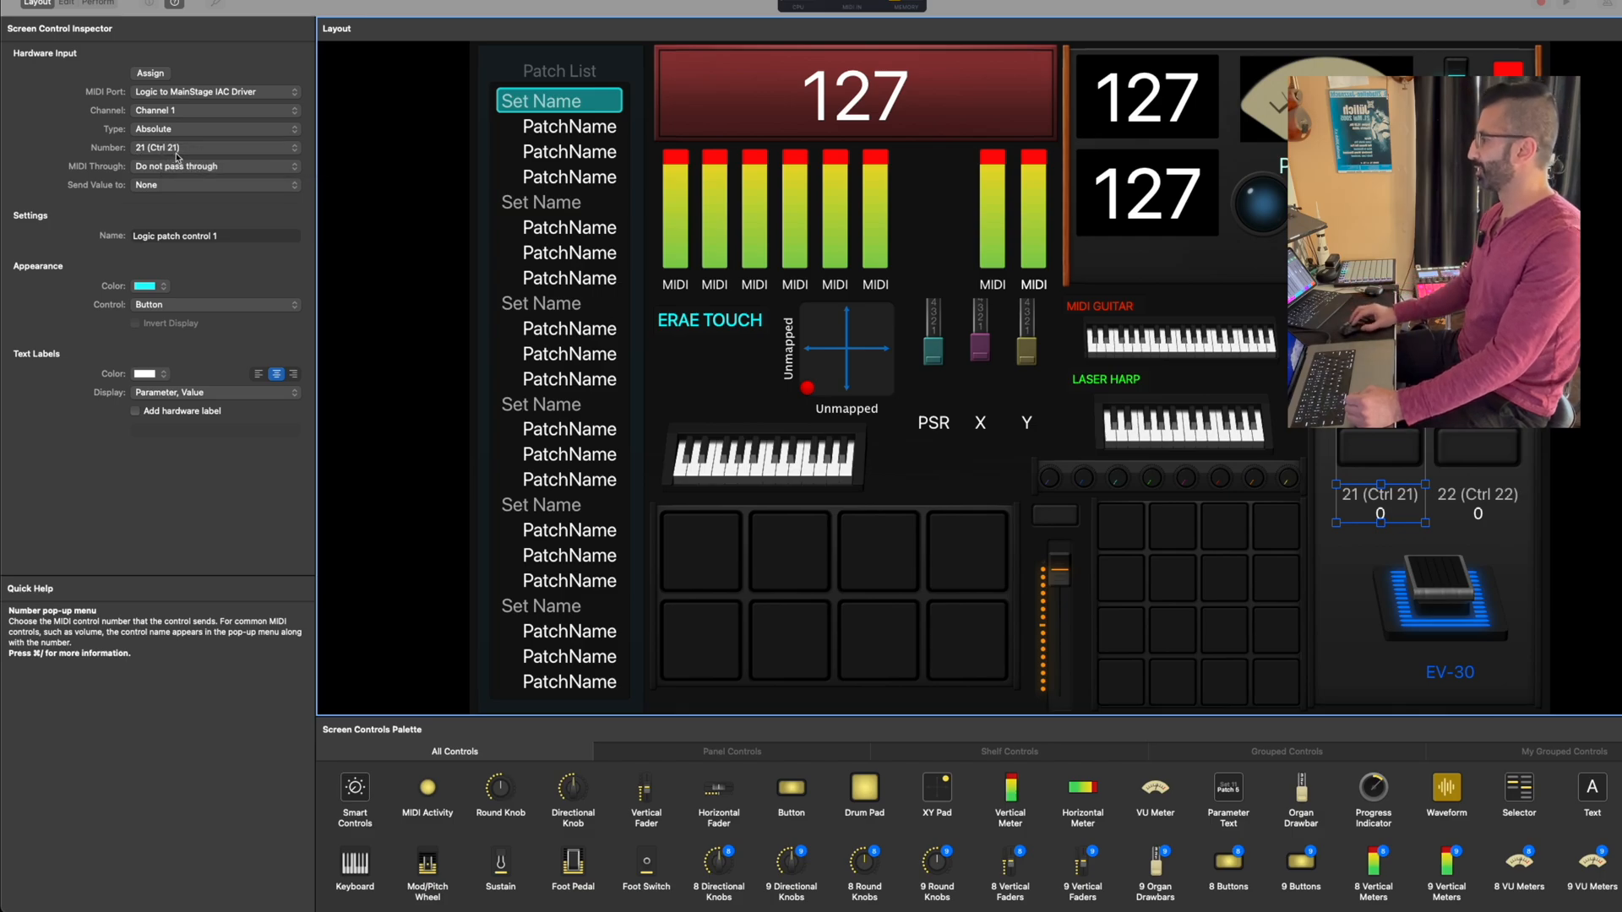
pyautogui.moveTo(178, 157)
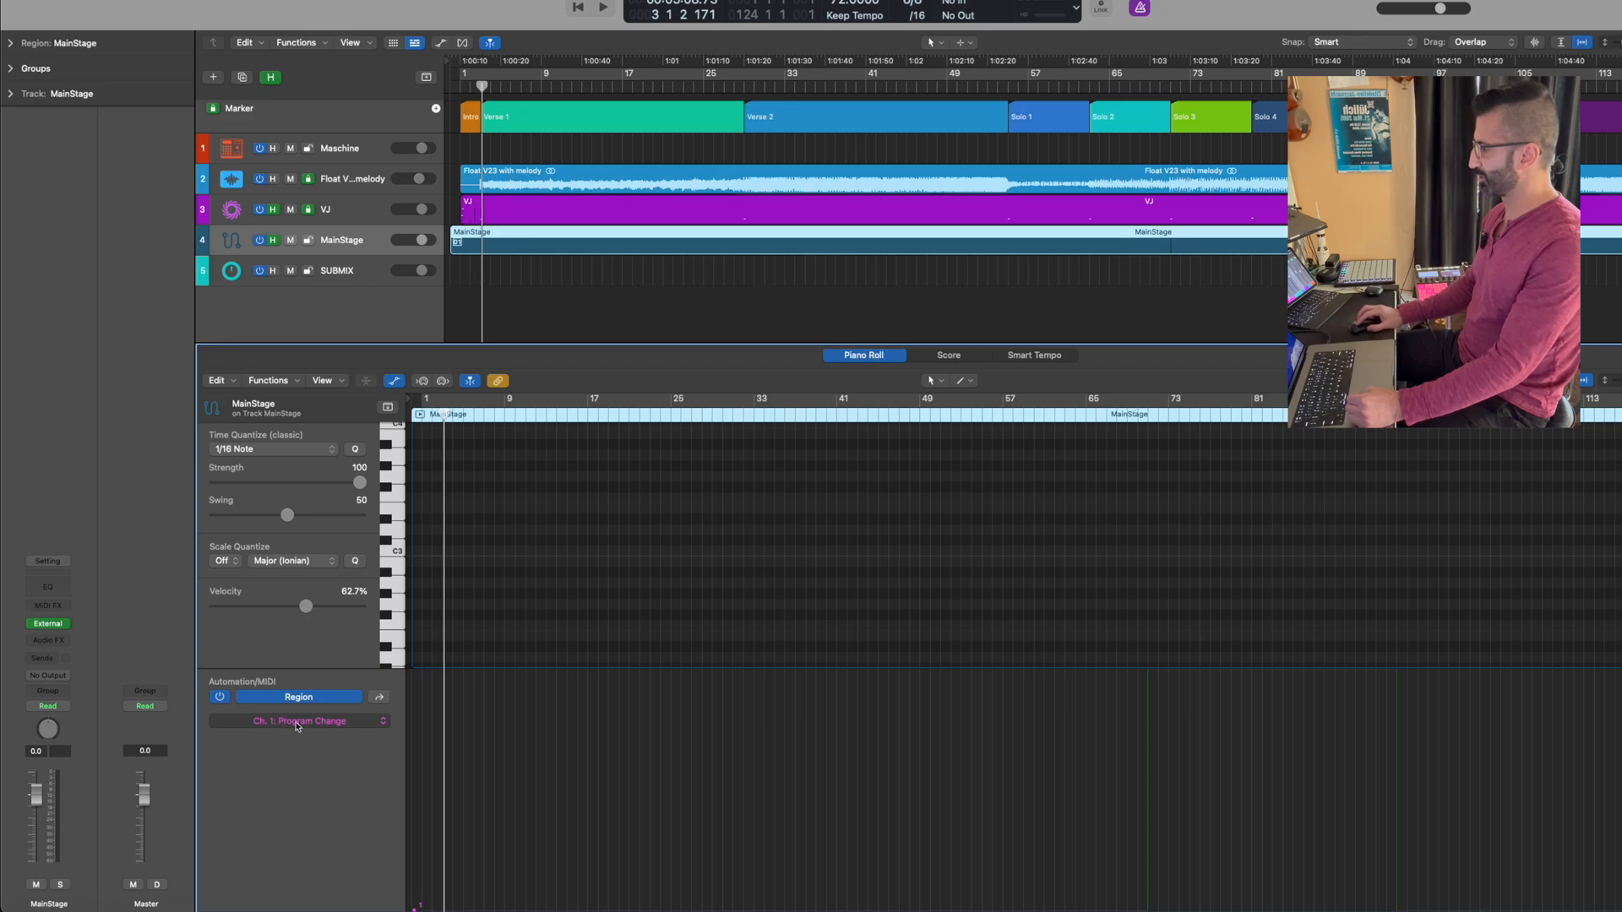
# Step: Display the region's Controller 21 automation via MIDI Control 0–63 > 21 = Ctrl 21
pyautogui.click(299, 720)
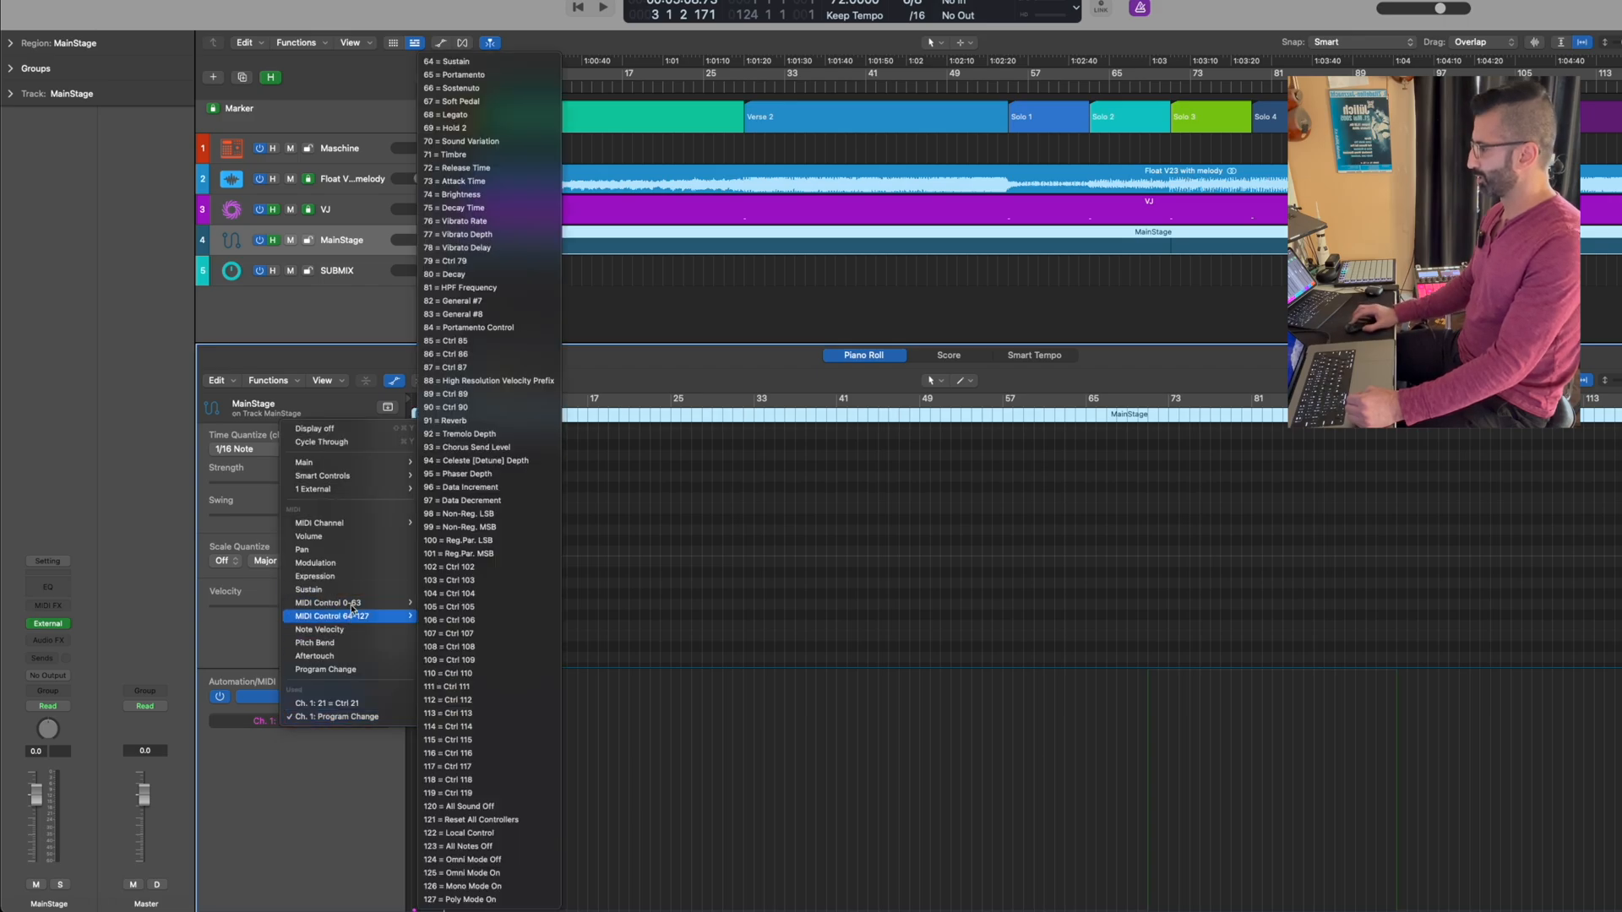
pyautogui.click(328, 602)
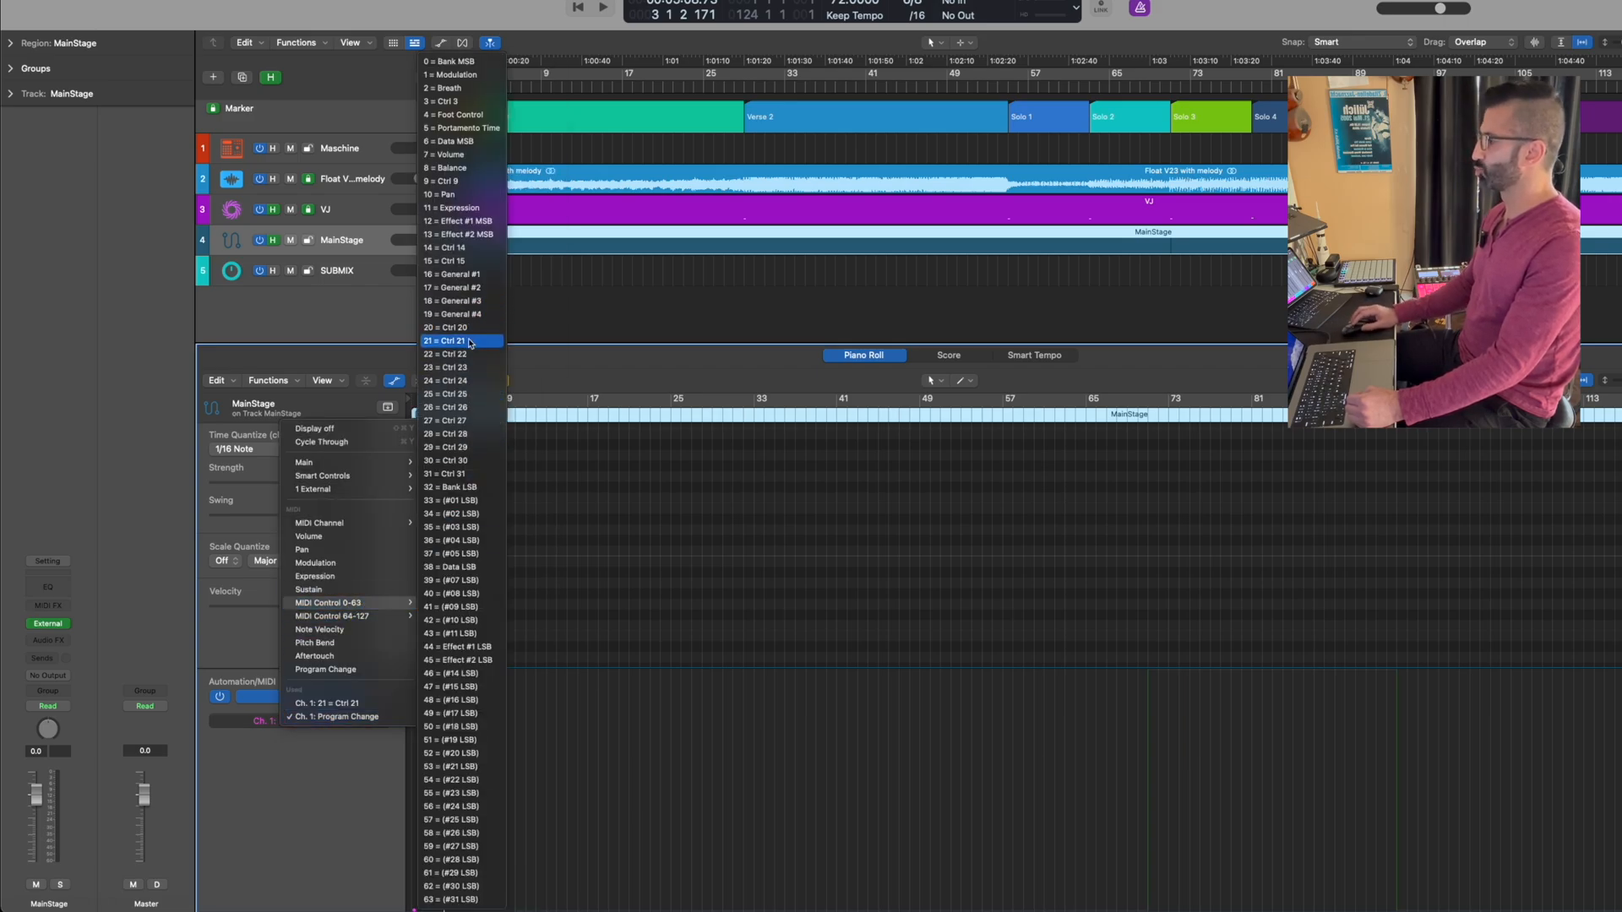
pyautogui.click(442, 341)
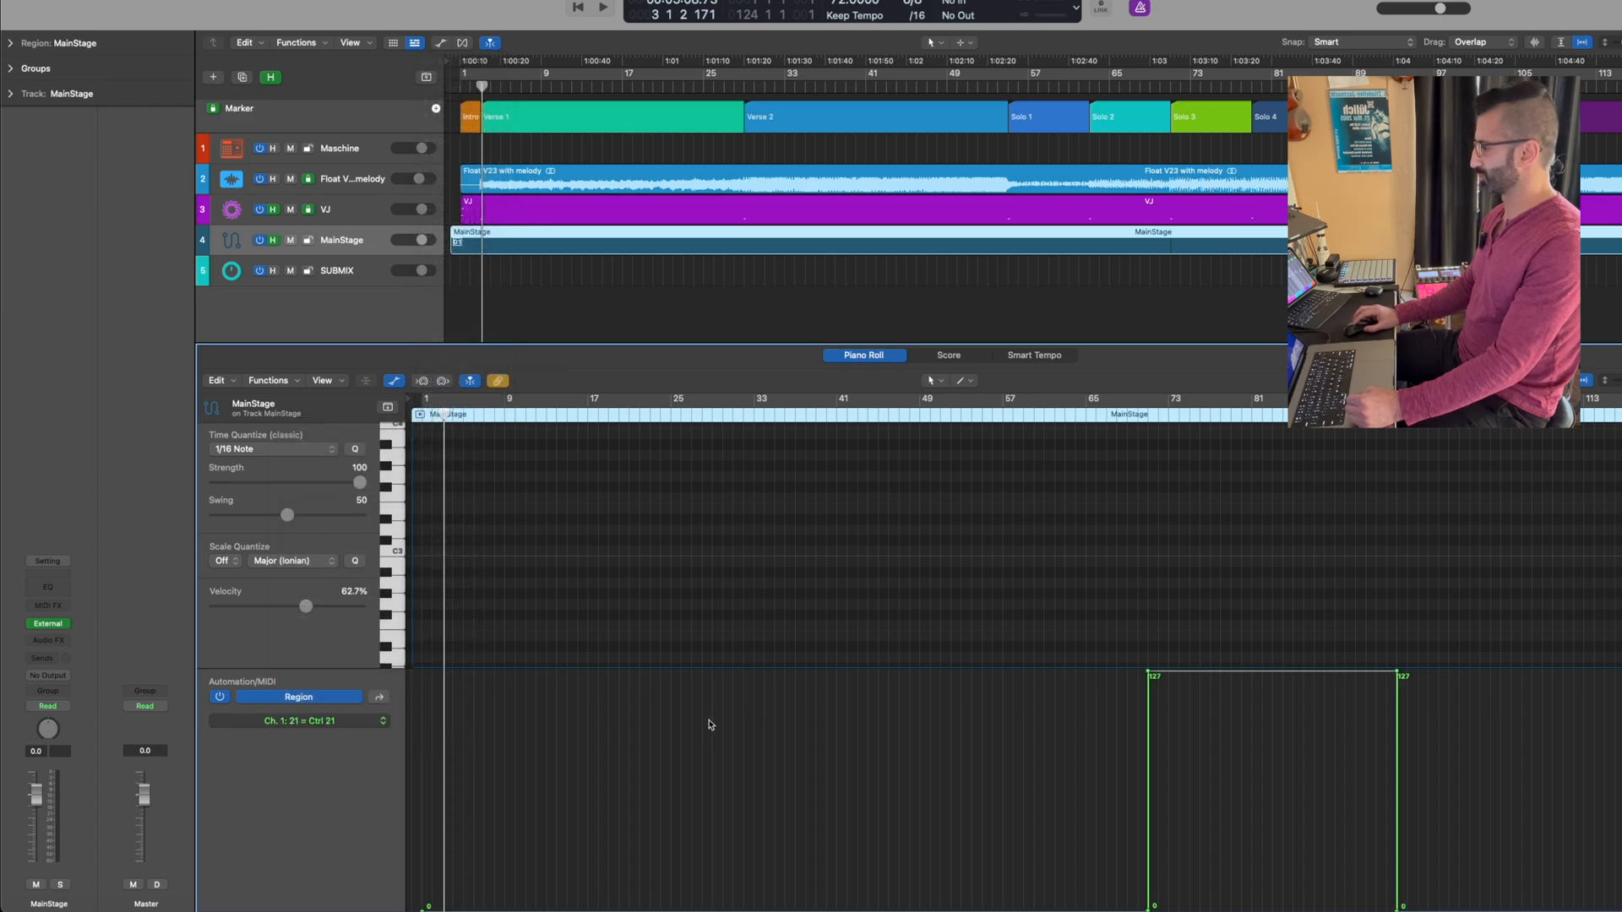
pyautogui.moveTo(1030, 774)
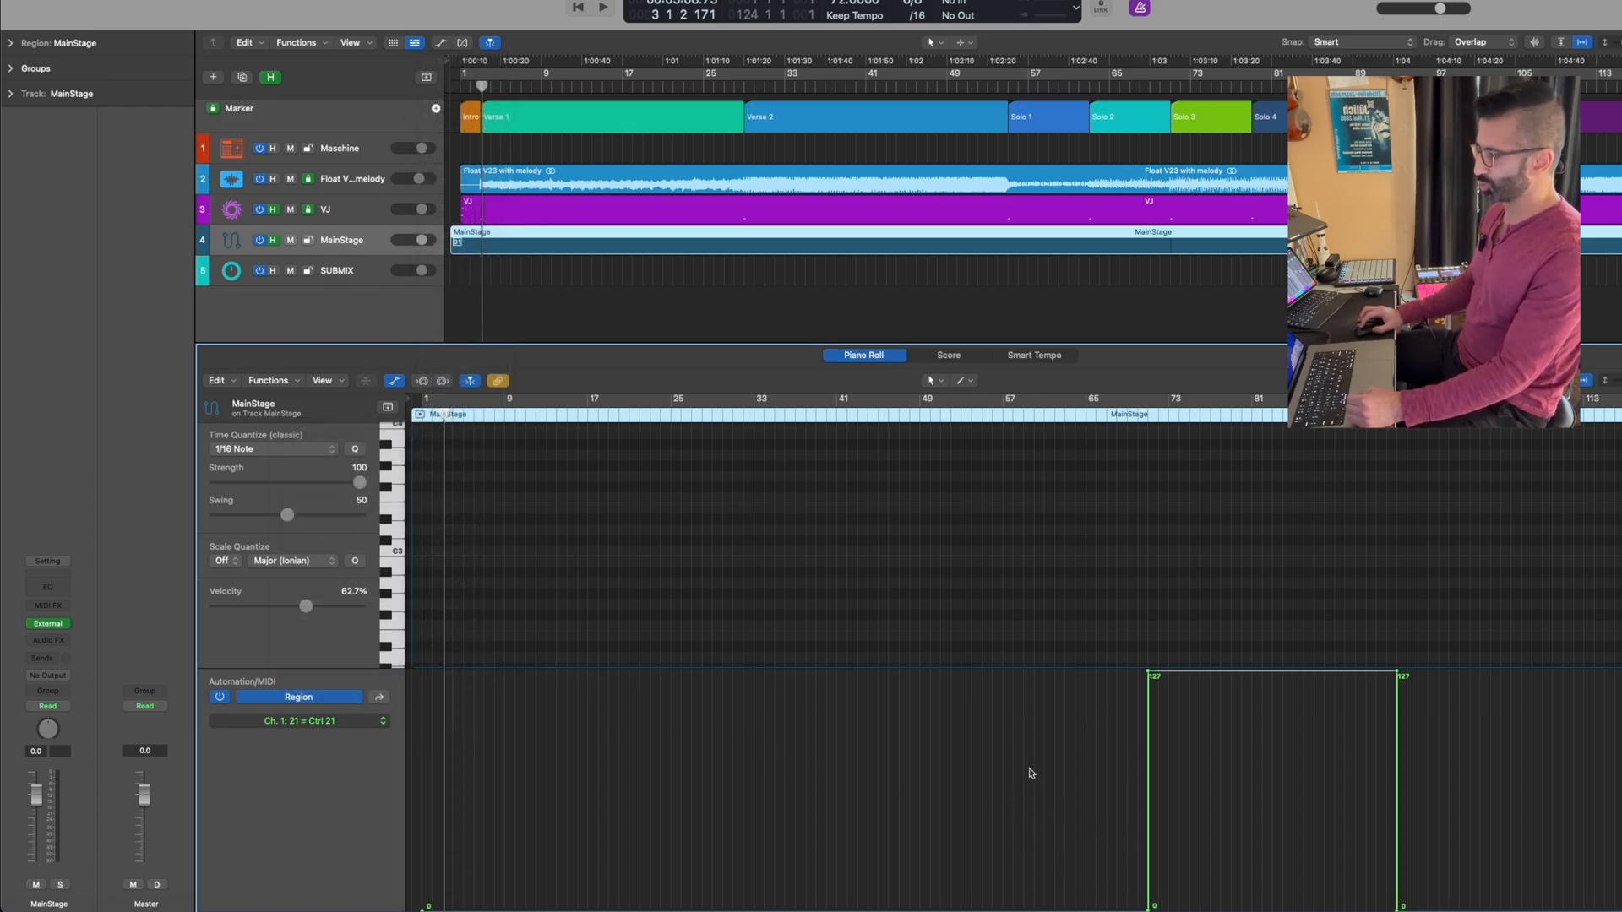
pyautogui.moveTo(1146, 426)
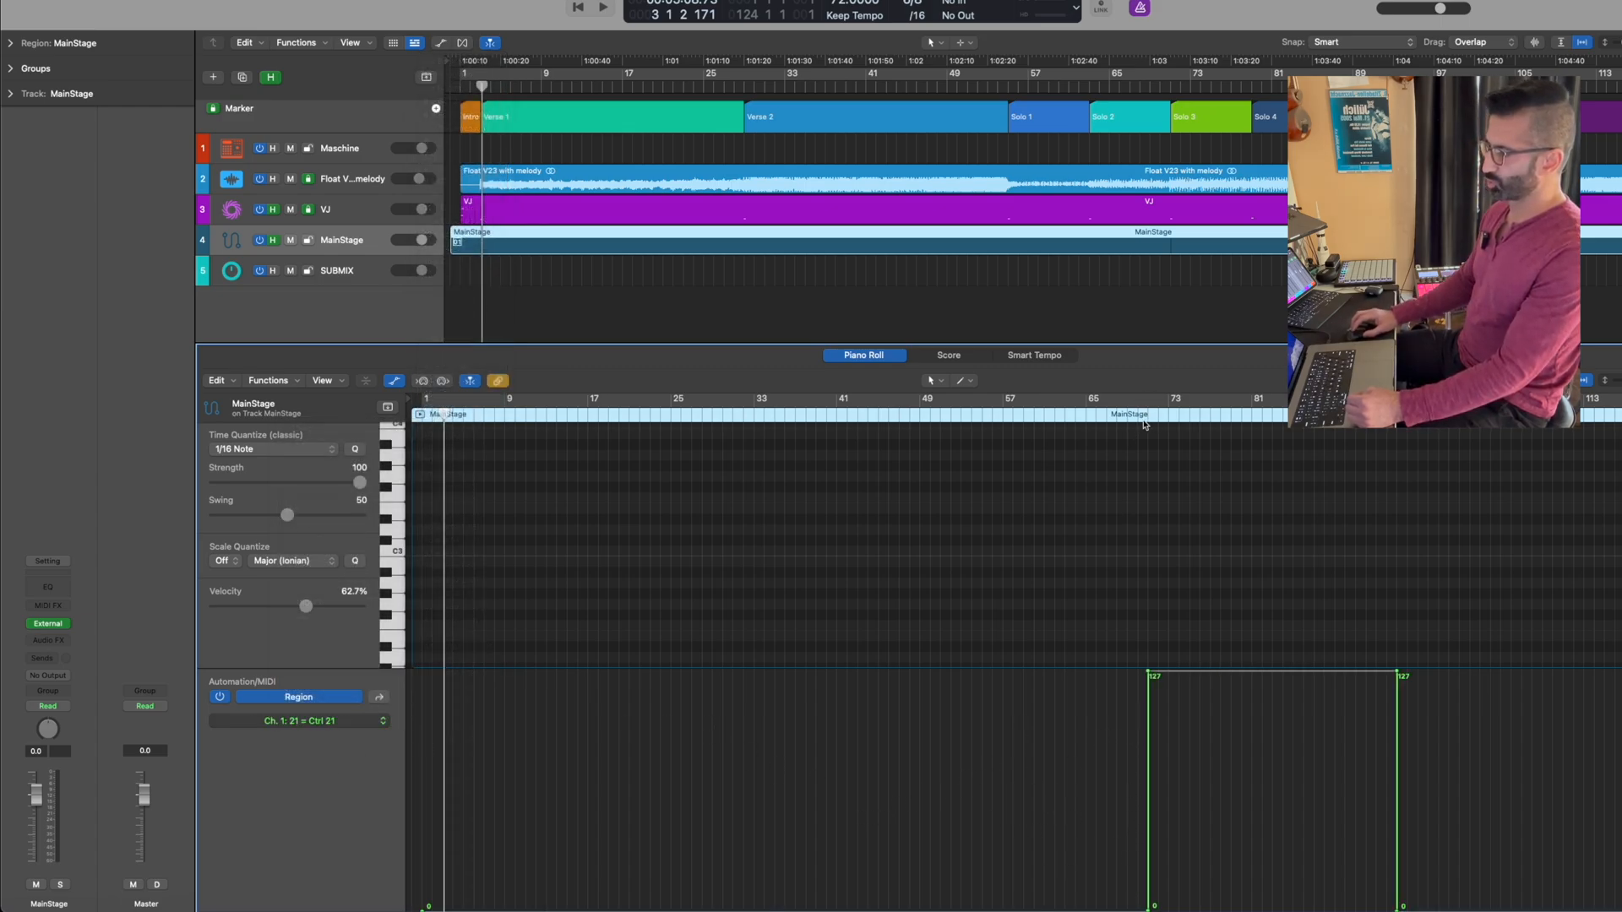
pyautogui.moveTo(1141, 636)
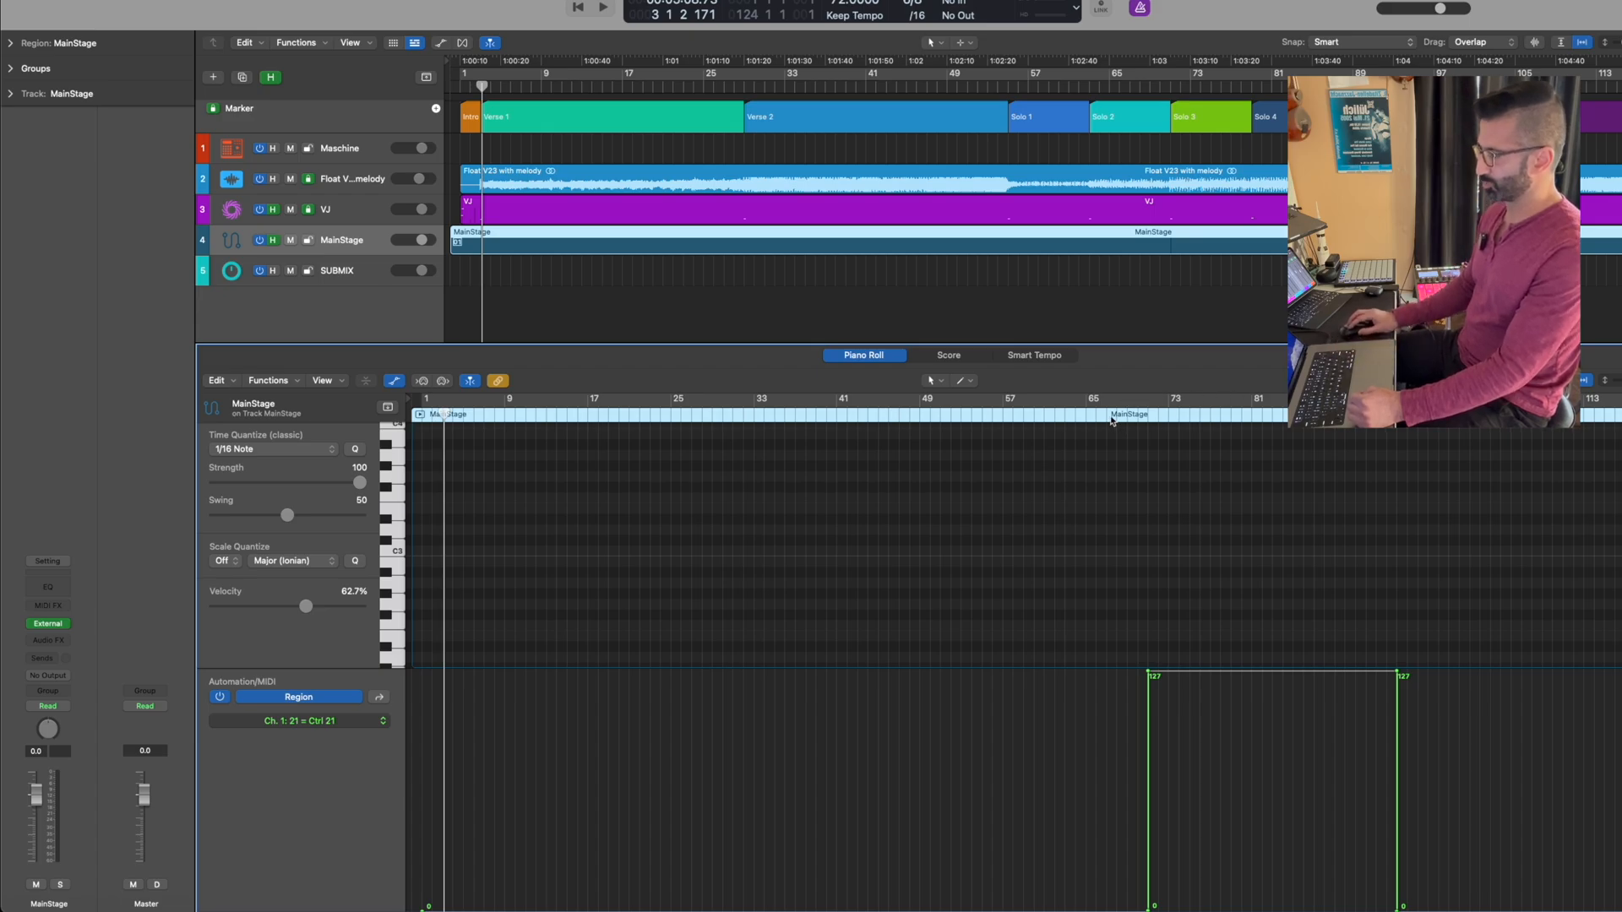
# Step: Switch over to MainStage and bring it to the front
pyautogui.press('cmd+tab')
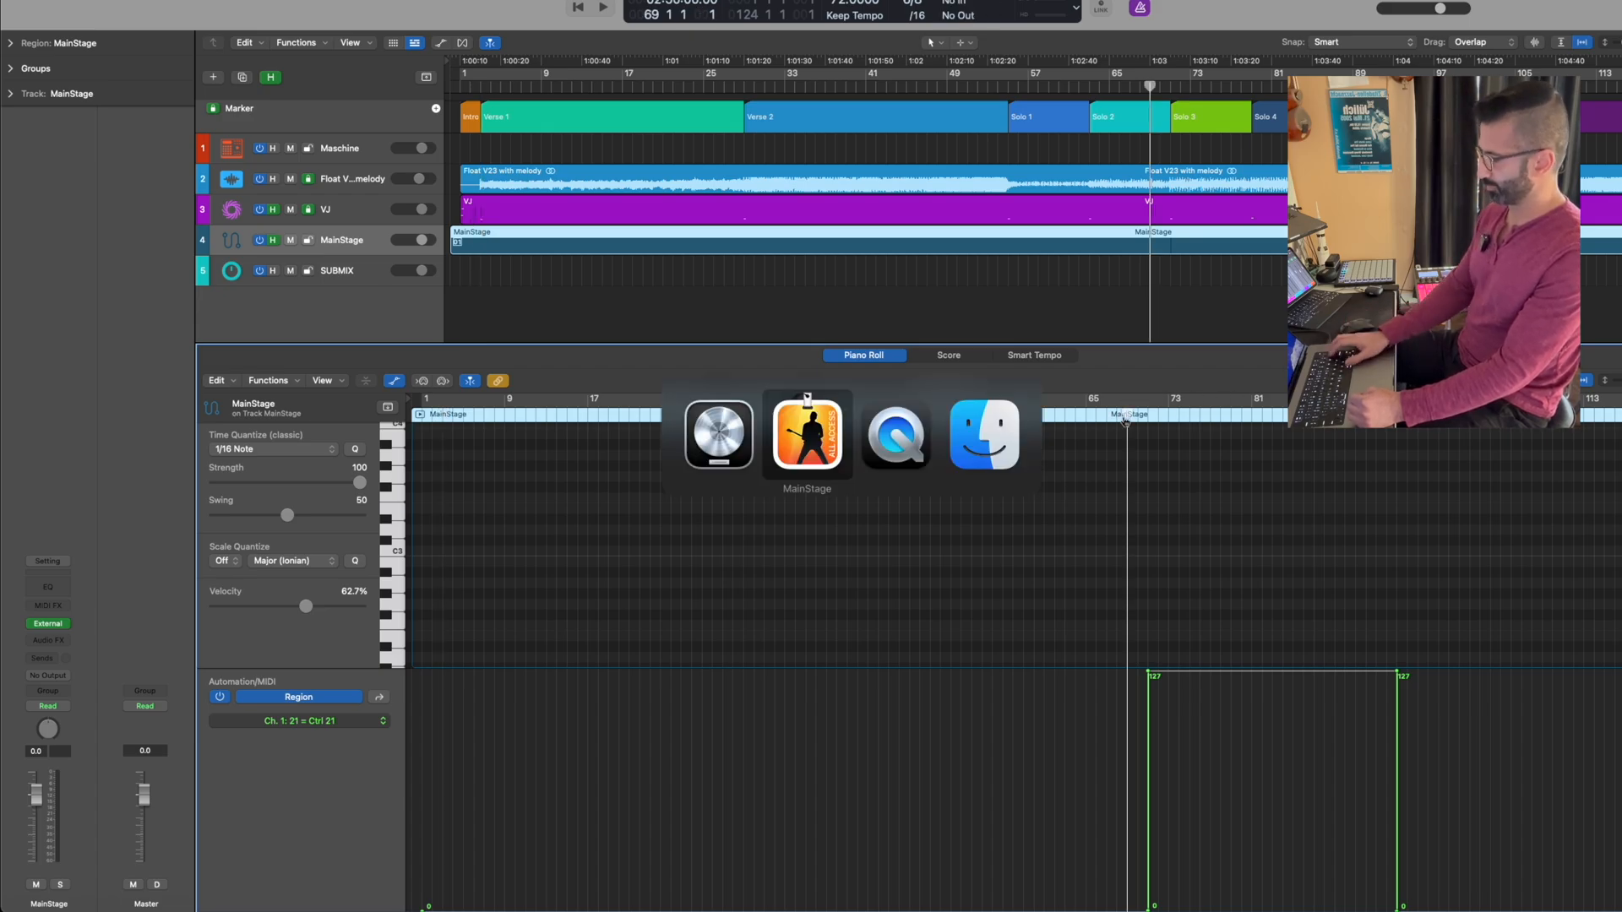
pyautogui.click(808, 436)
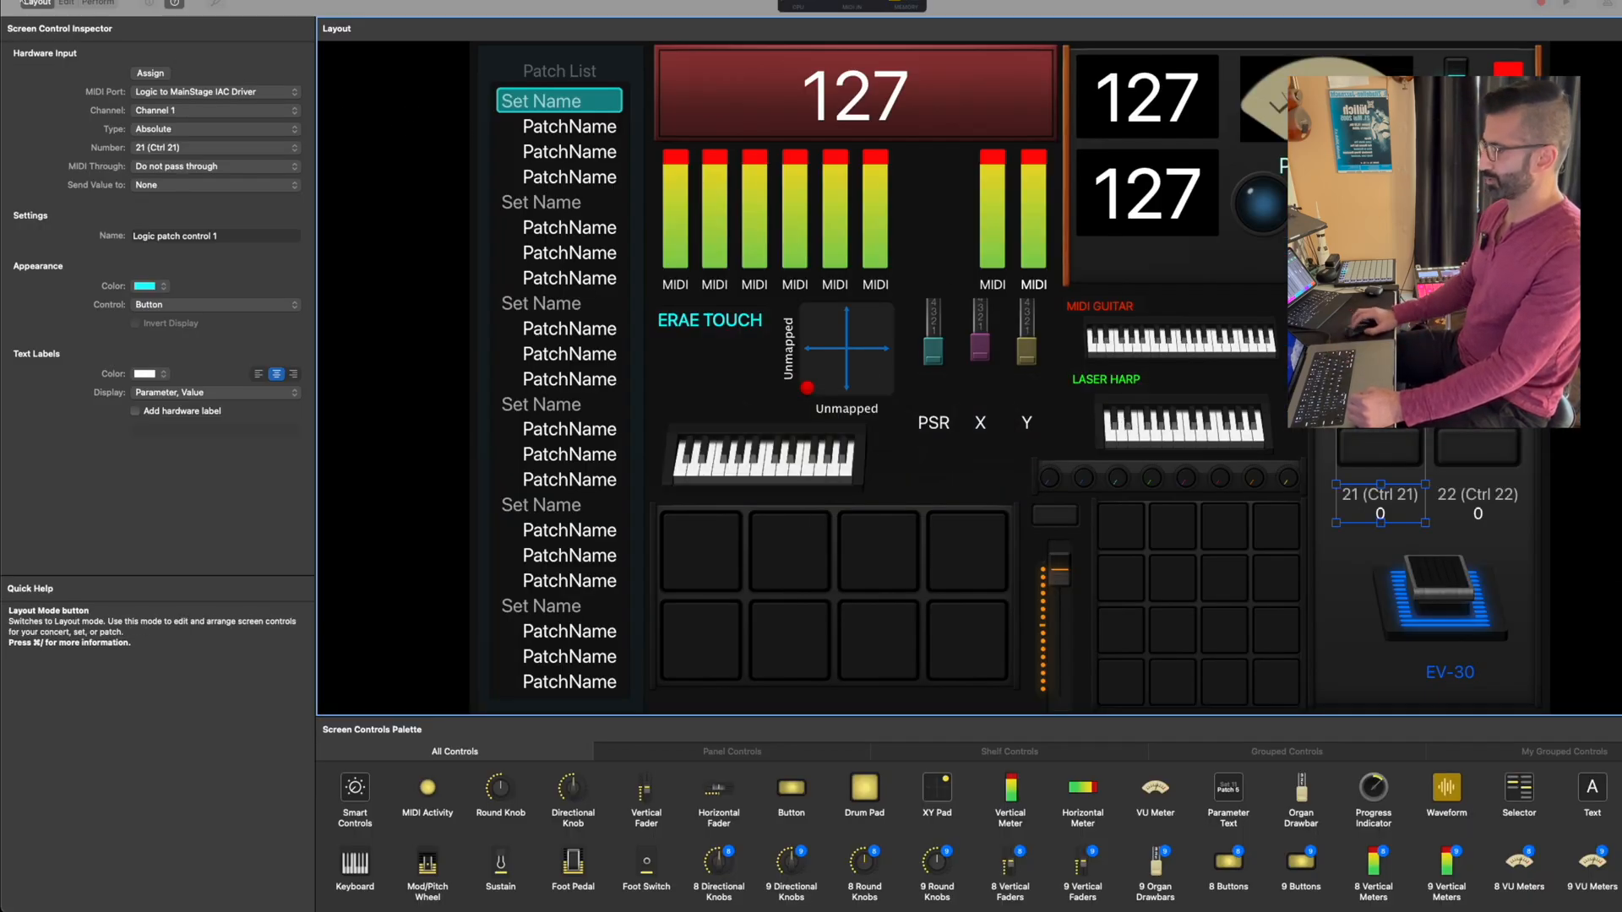